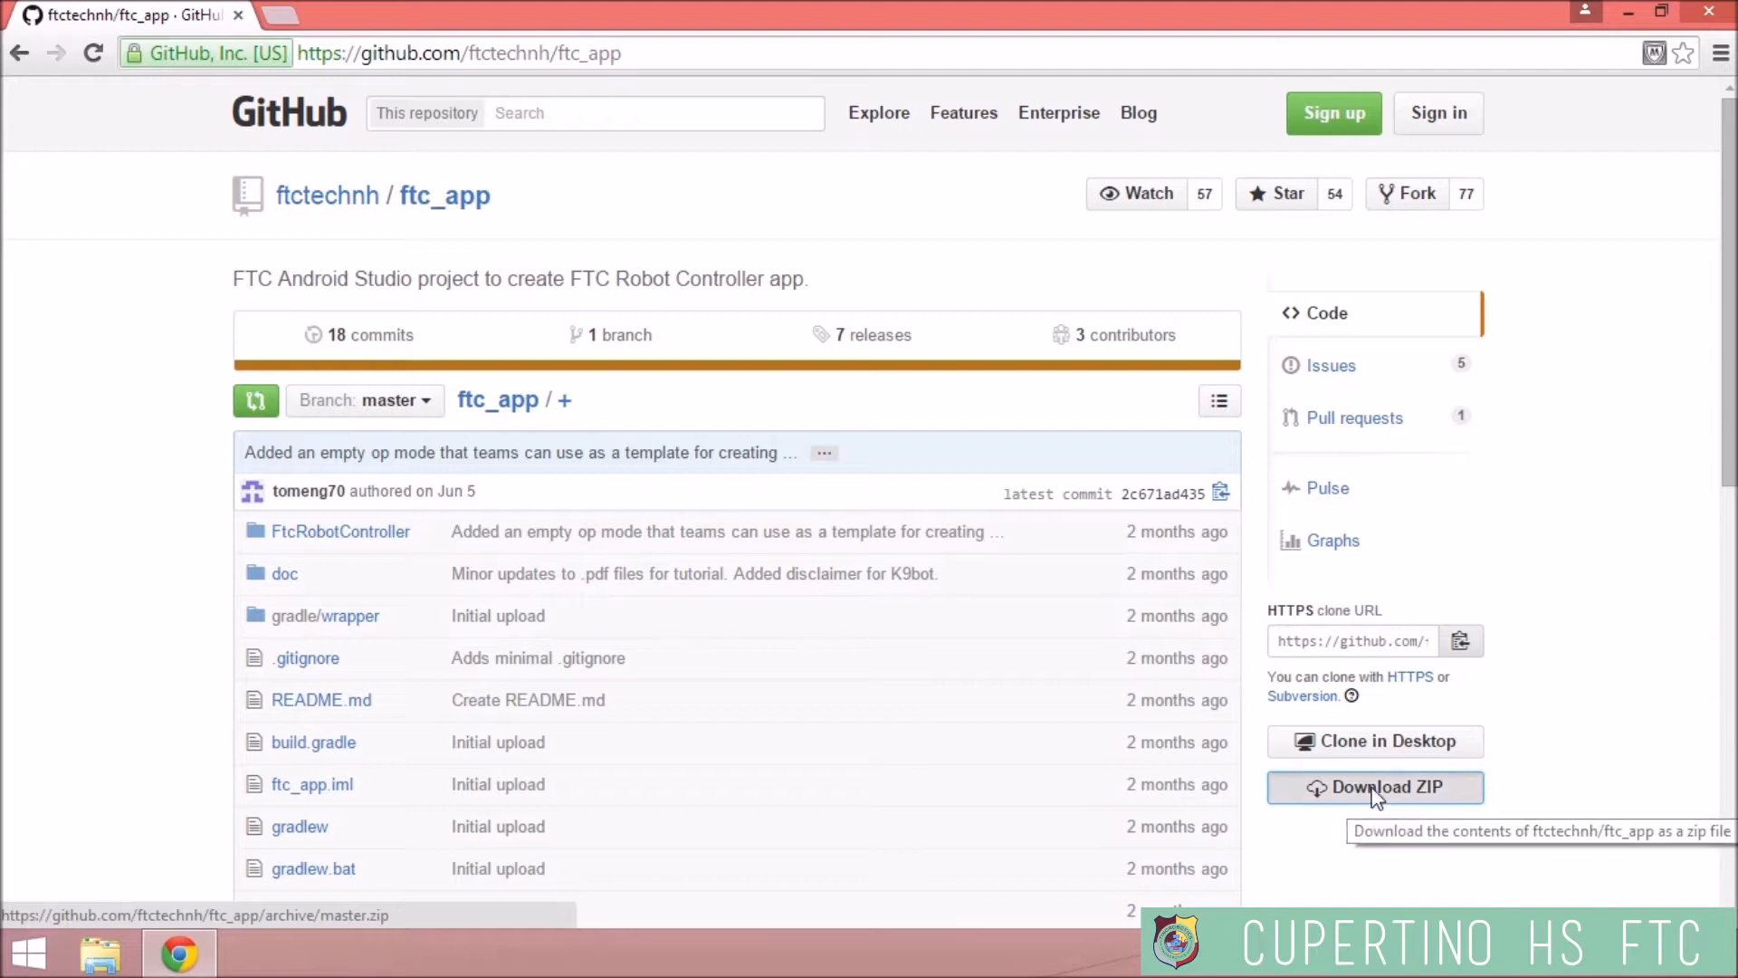
- Download the ftc_app repository as ftc_app-master.zip and reveal it in Downloads
{"action": "left_click", "coordinate": [1374, 788]}
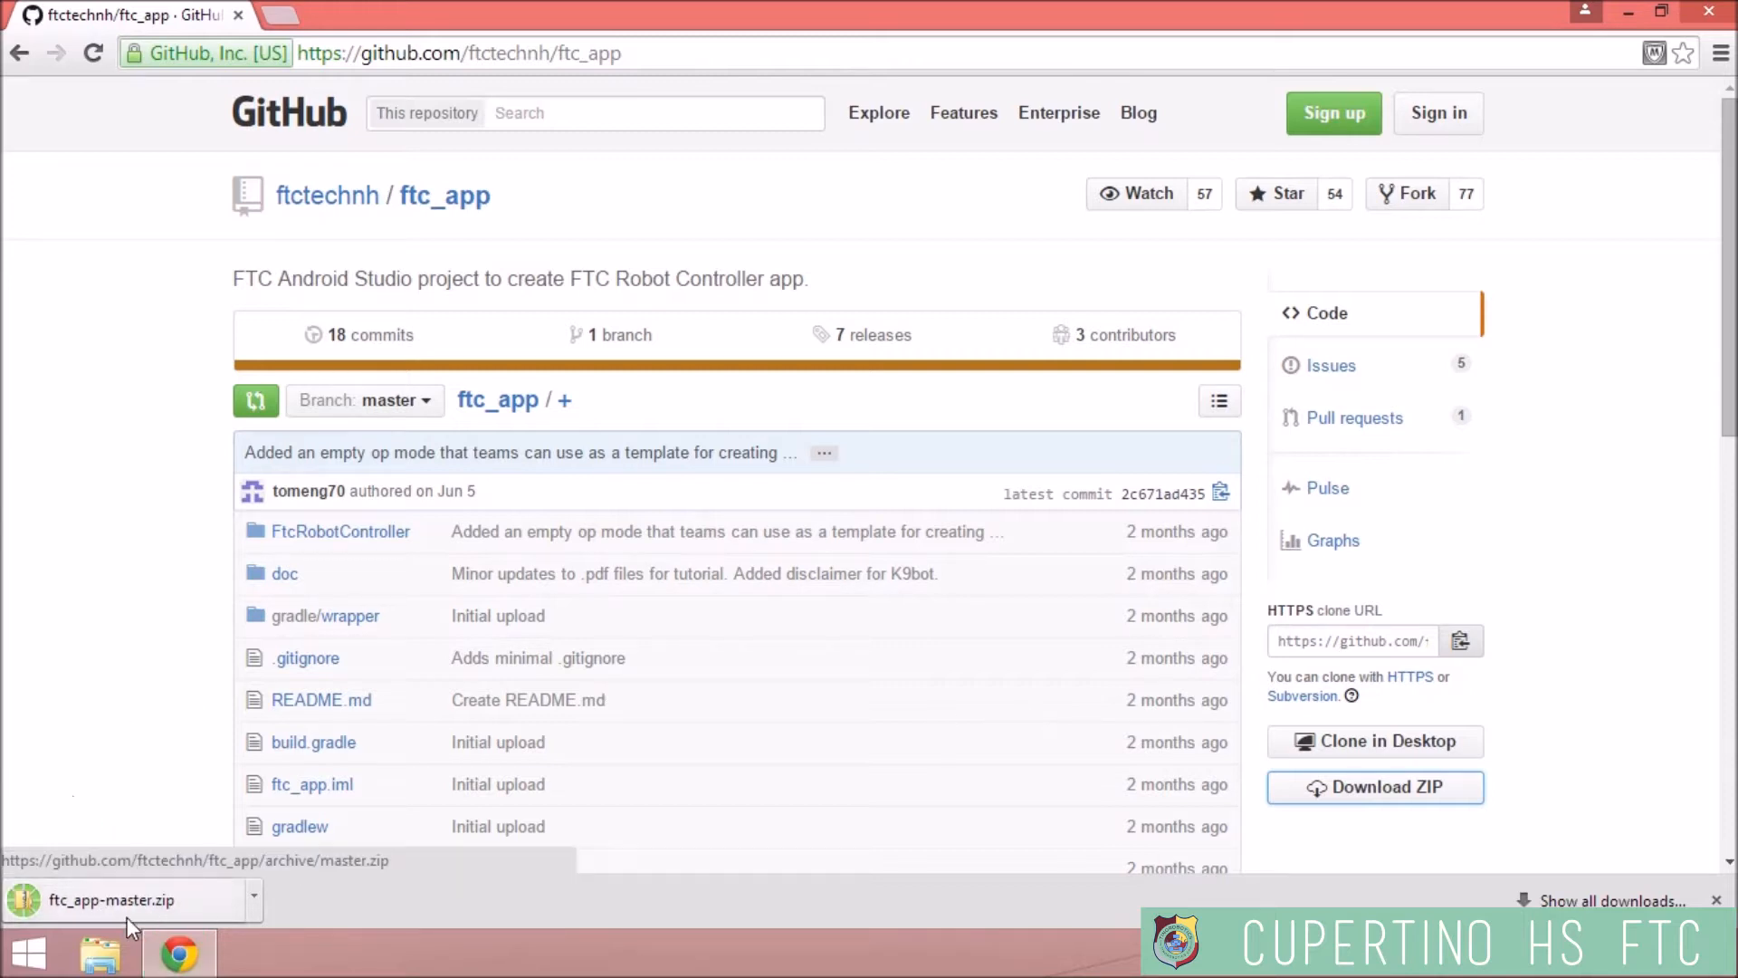
{"action": "left_click", "coordinate": [110, 899]}
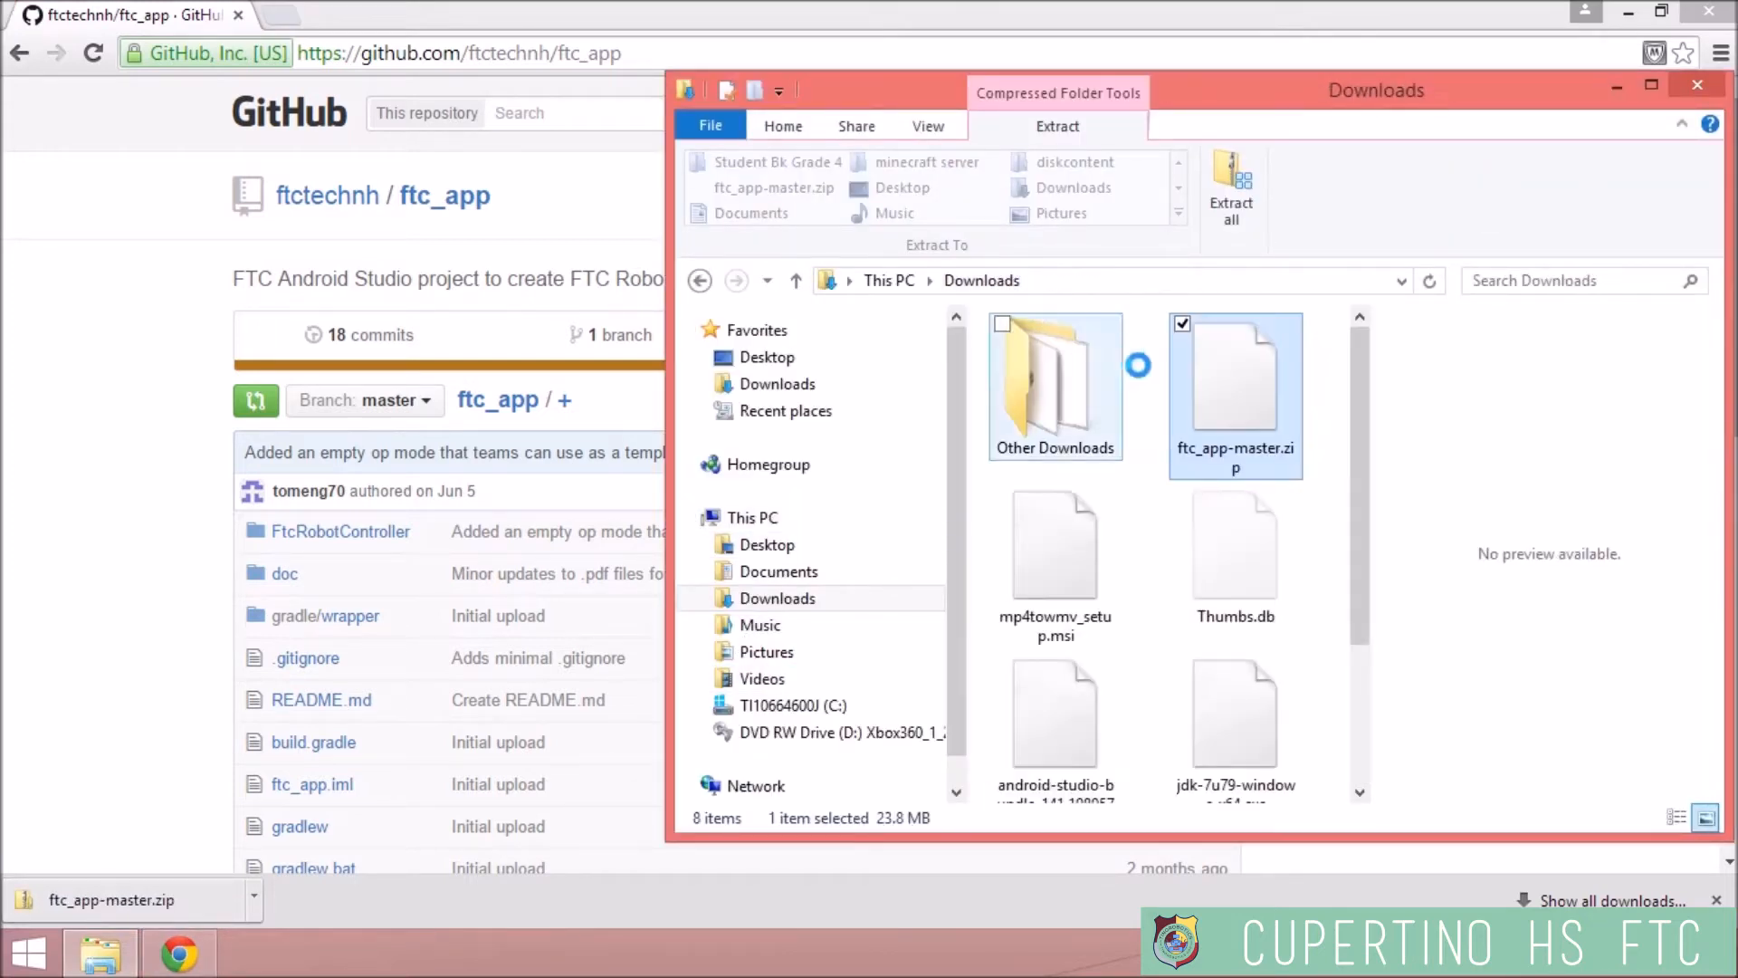
- Extract ftc_app-master.zip into an ftc_app-master folder inside Downloads via Extract All
{"action": "right_click", "coordinate": [1235, 377]}
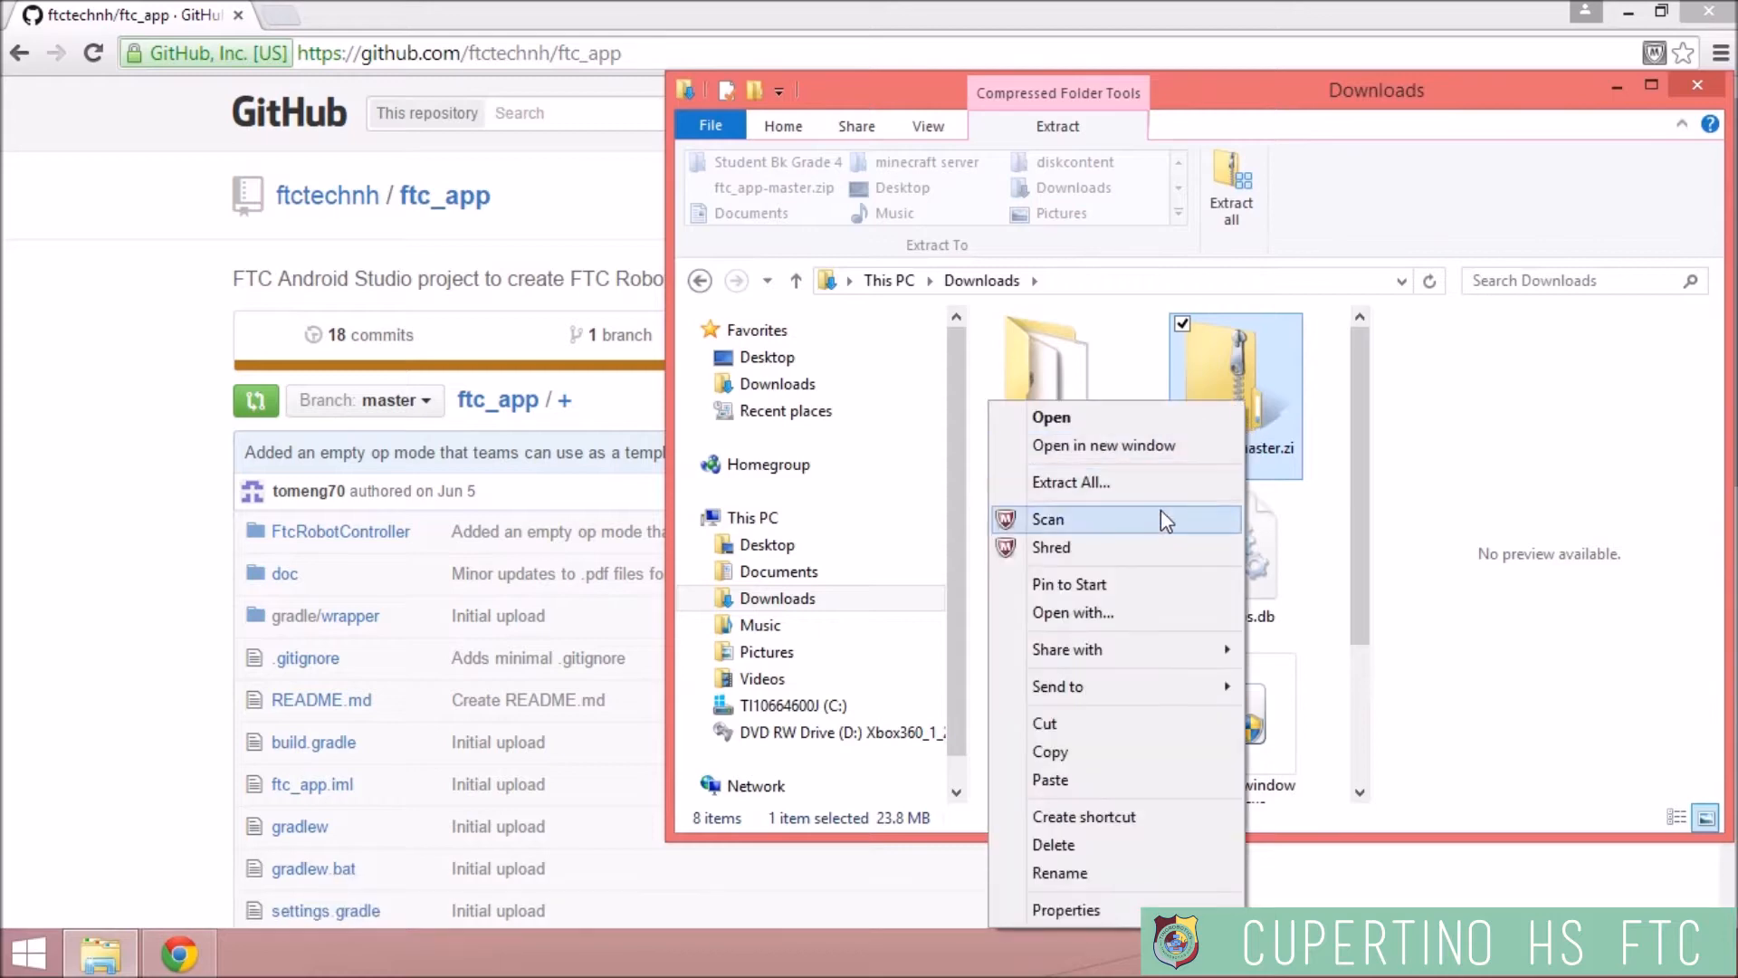
{"action": "left_click", "coordinate": [1070, 481]}
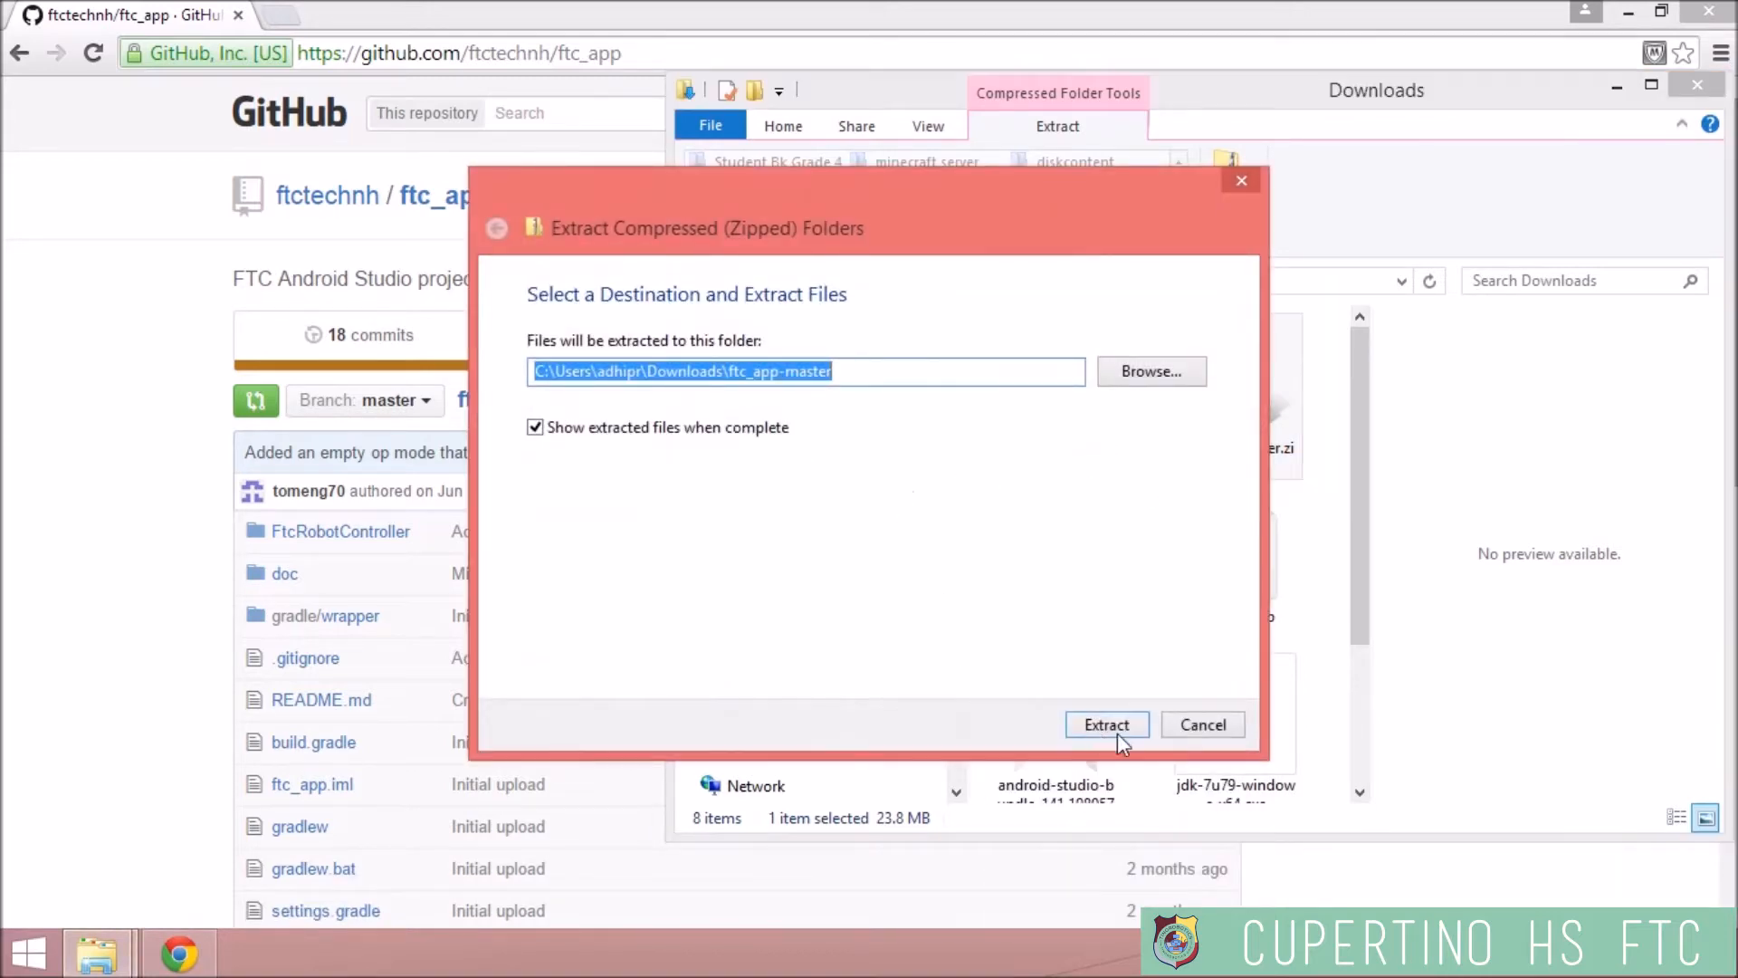
{"action": "left_click", "coordinate": [1104, 724]}
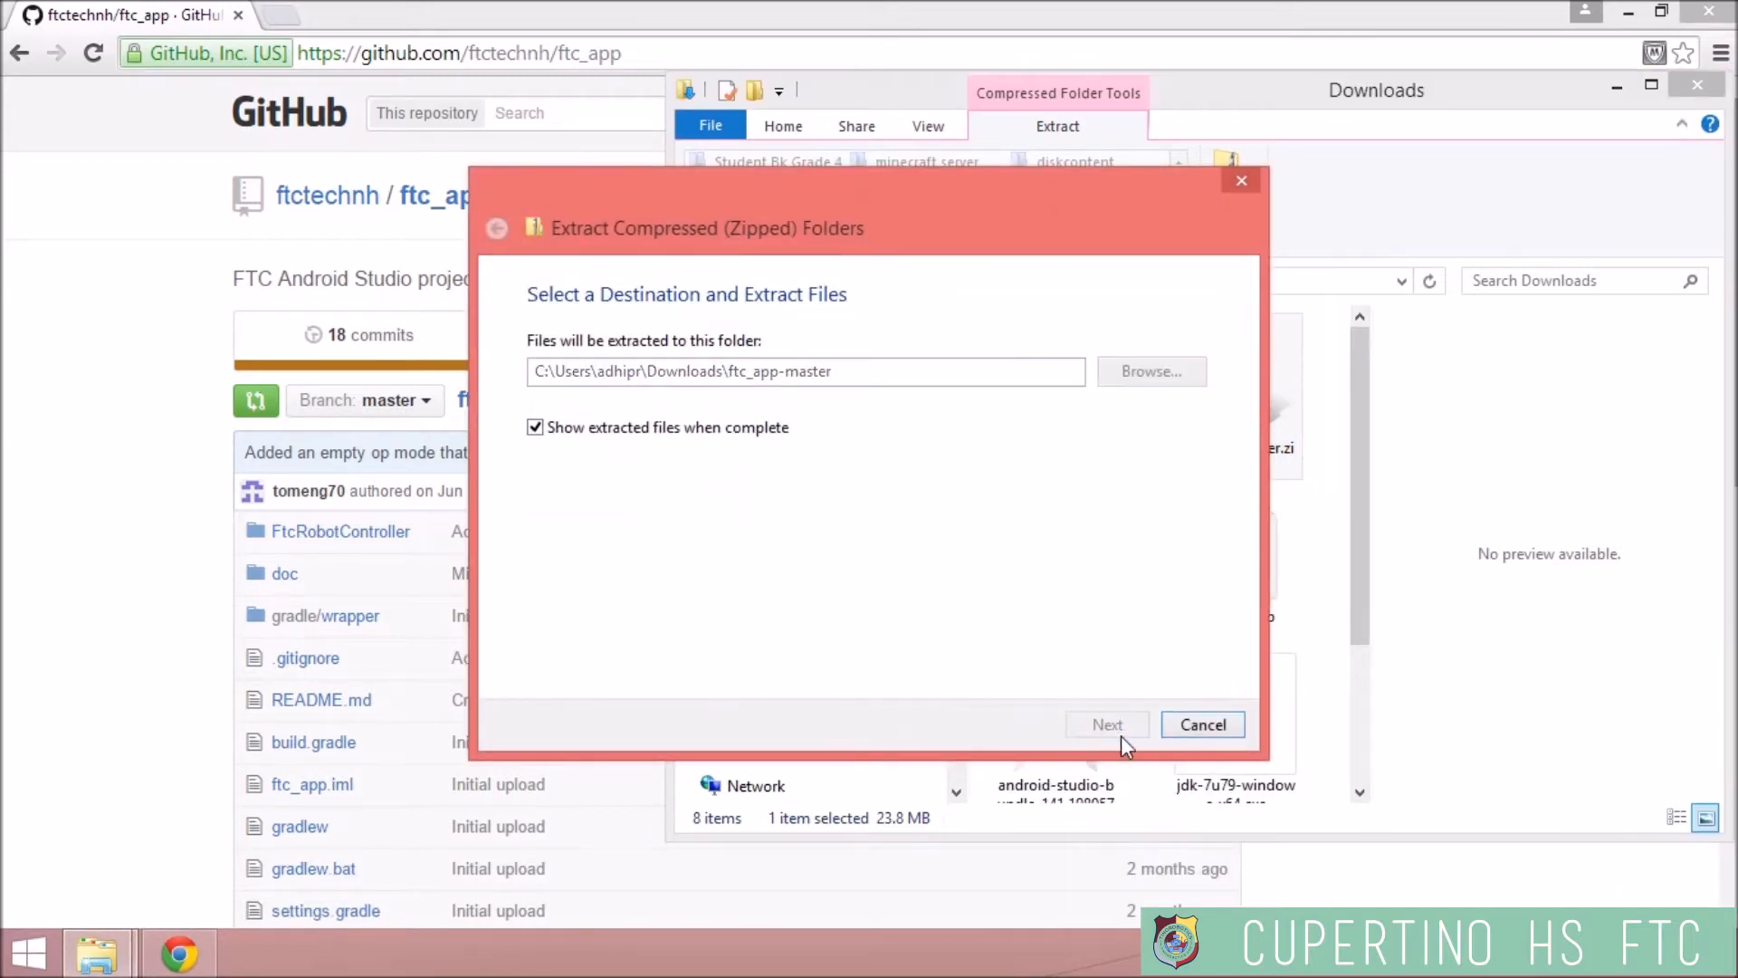
{"action": "left_click", "coordinate": [1106, 724]}
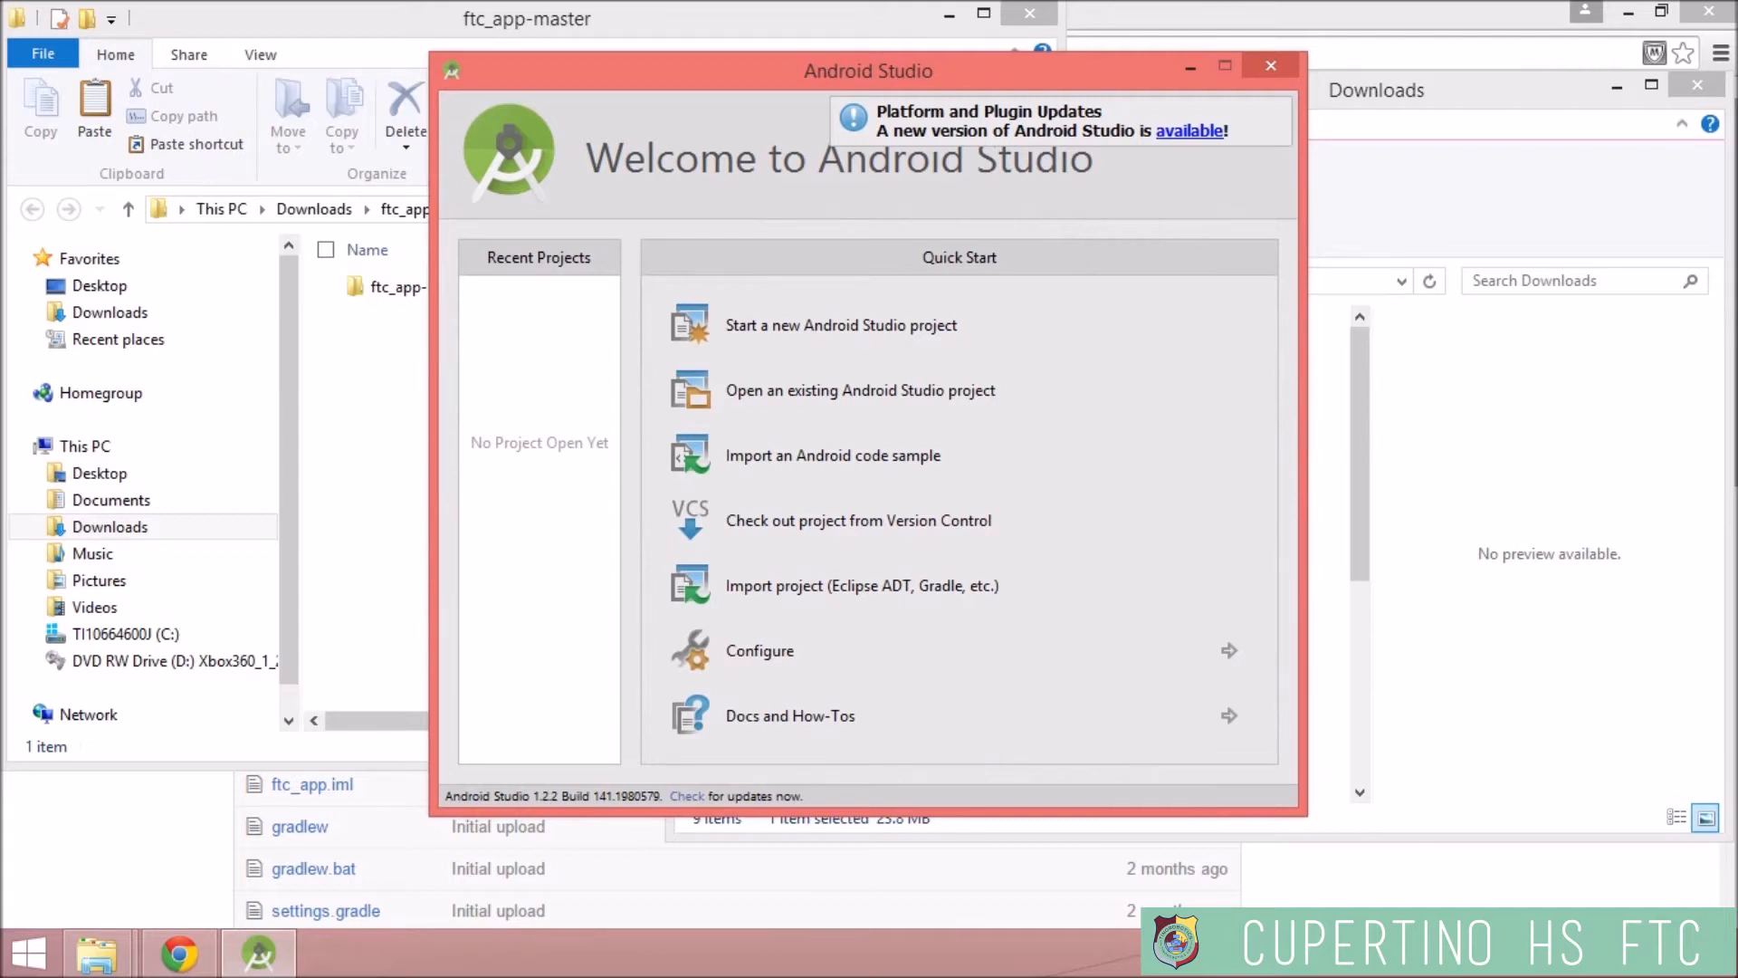
{"action": "mouse_move", "coordinate": [663, 161]}
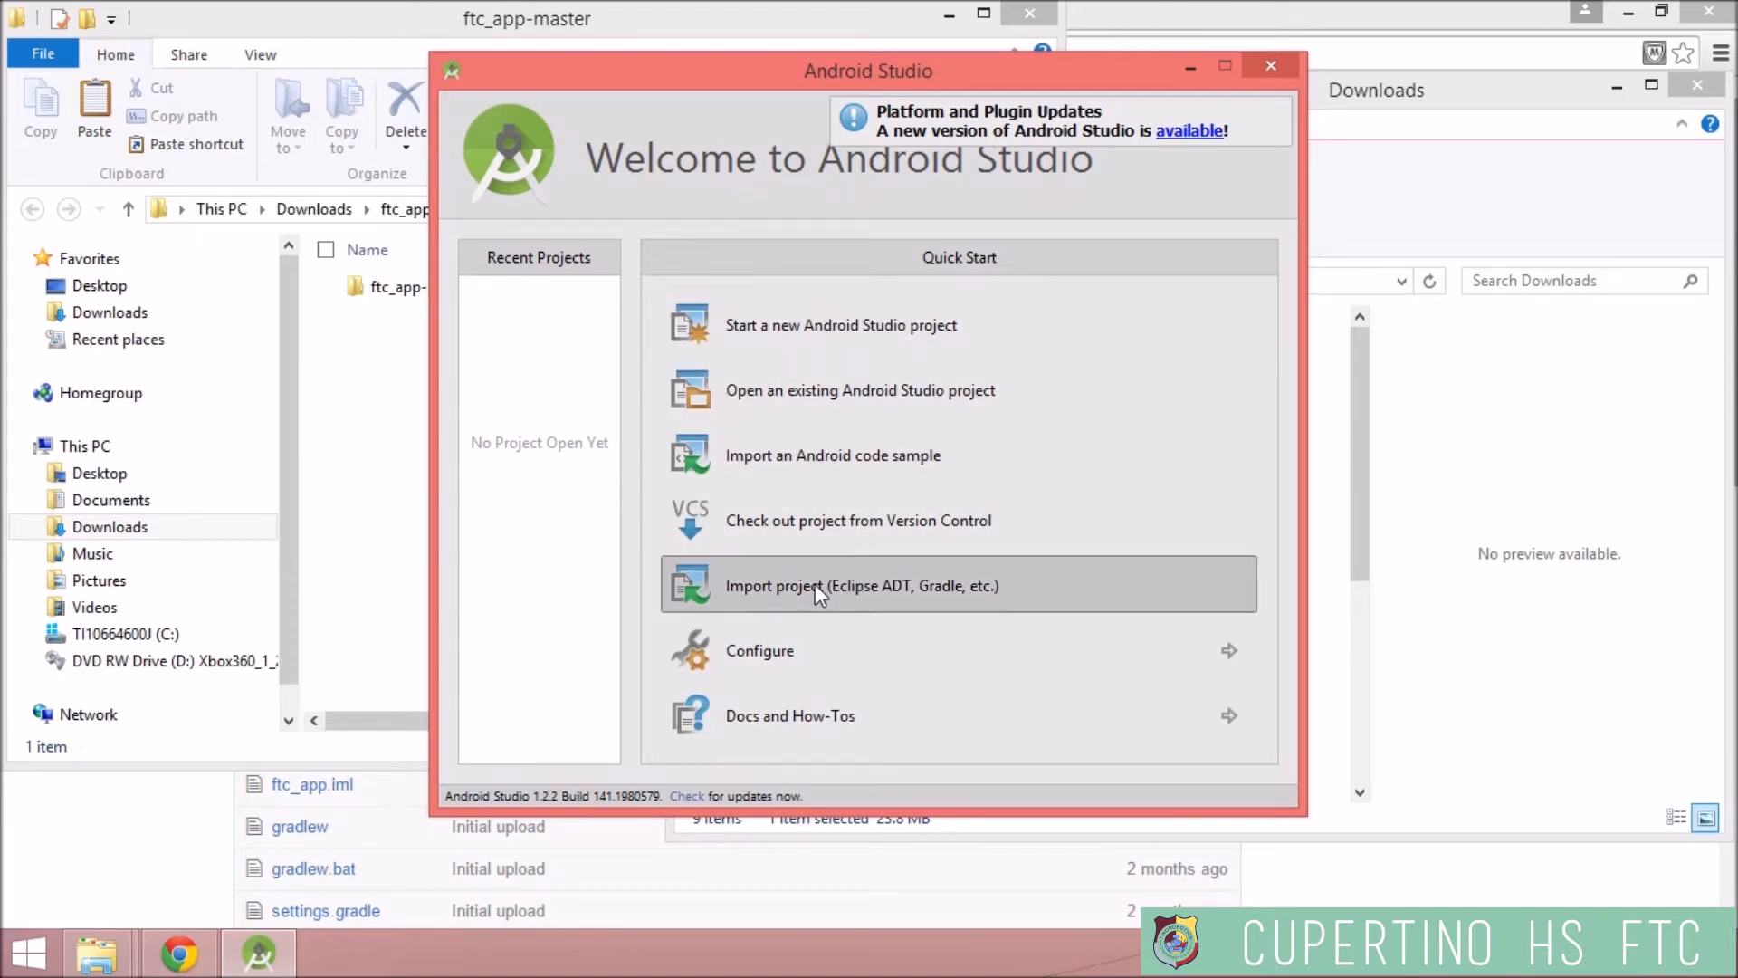
- Import the inner ftc_app-master Gradle project found under Downloads into Android Studio
{"action": "left_click", "coordinate": [862, 585]}
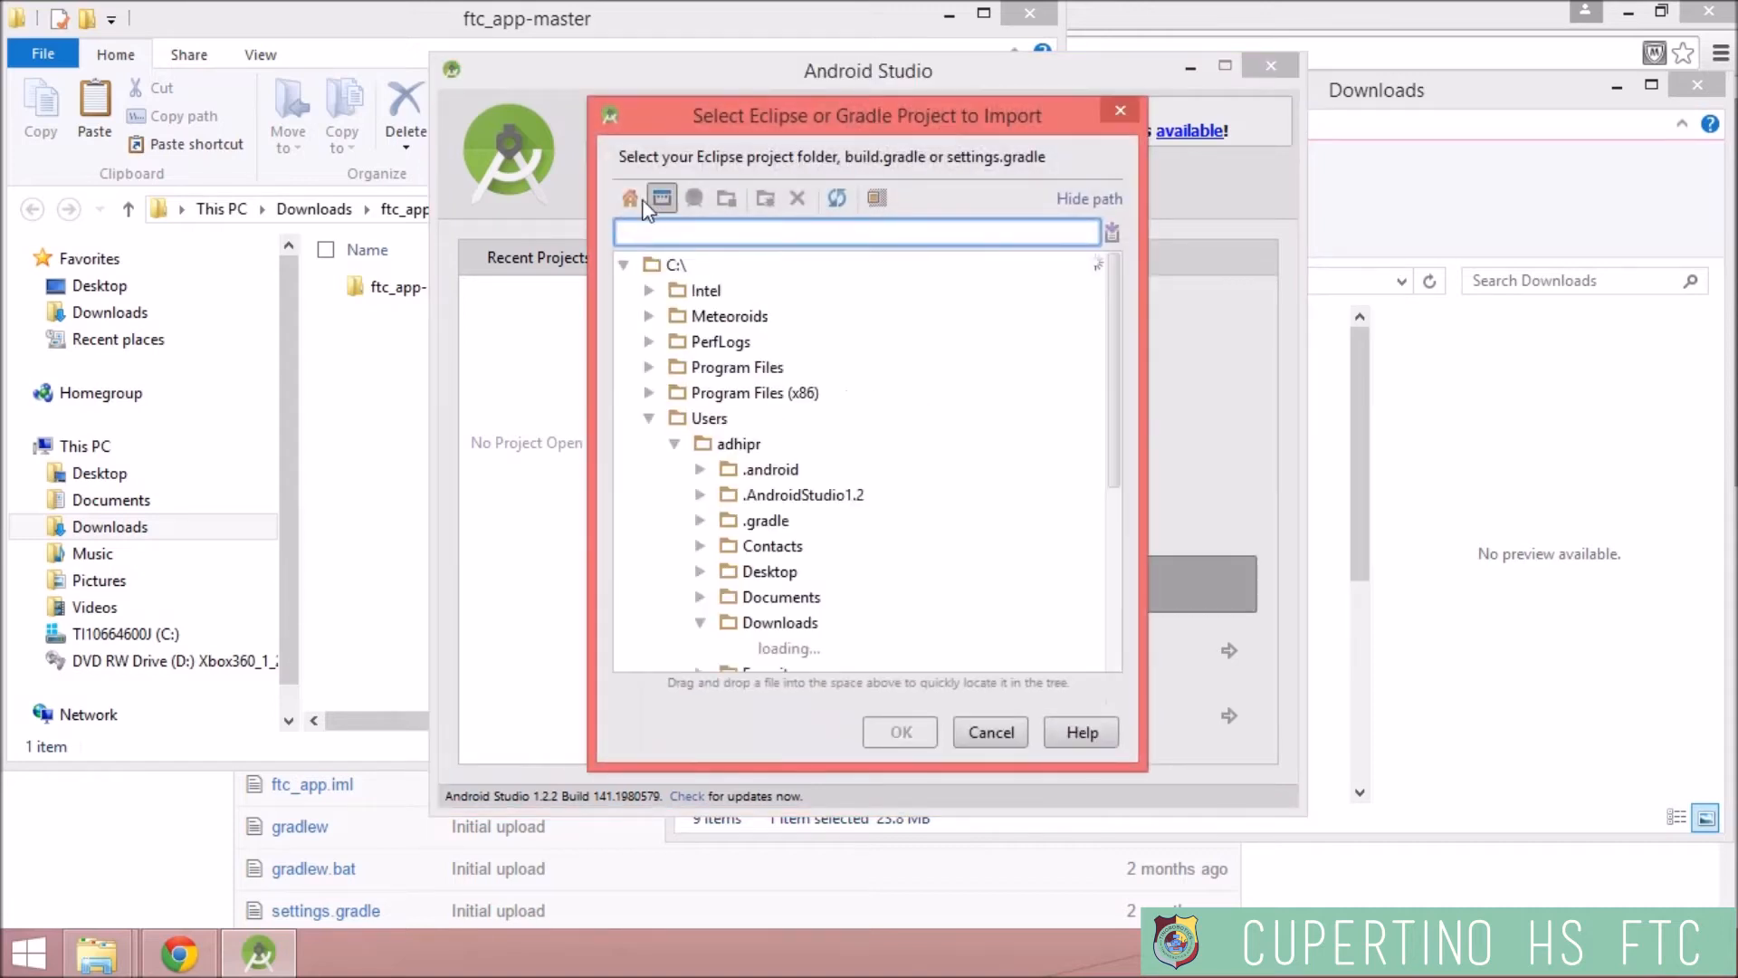
{"action": "left_click", "coordinate": [822, 648]}
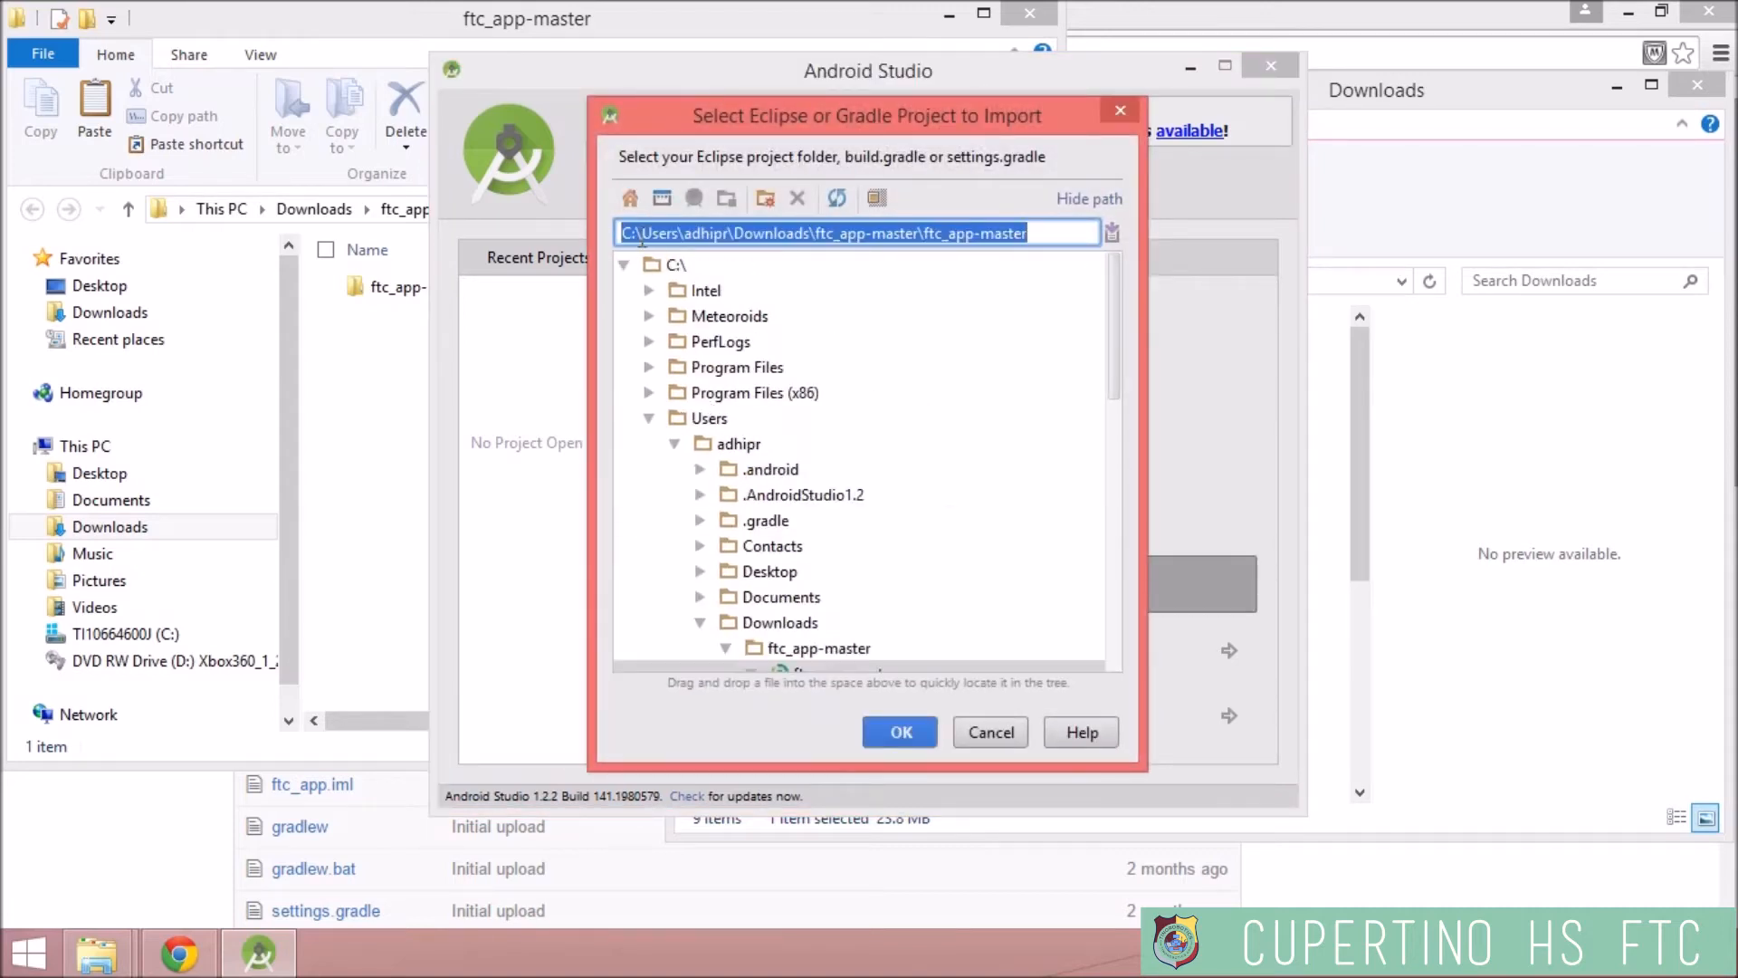
{"action": "mouse_move", "coordinate": [644, 505]}
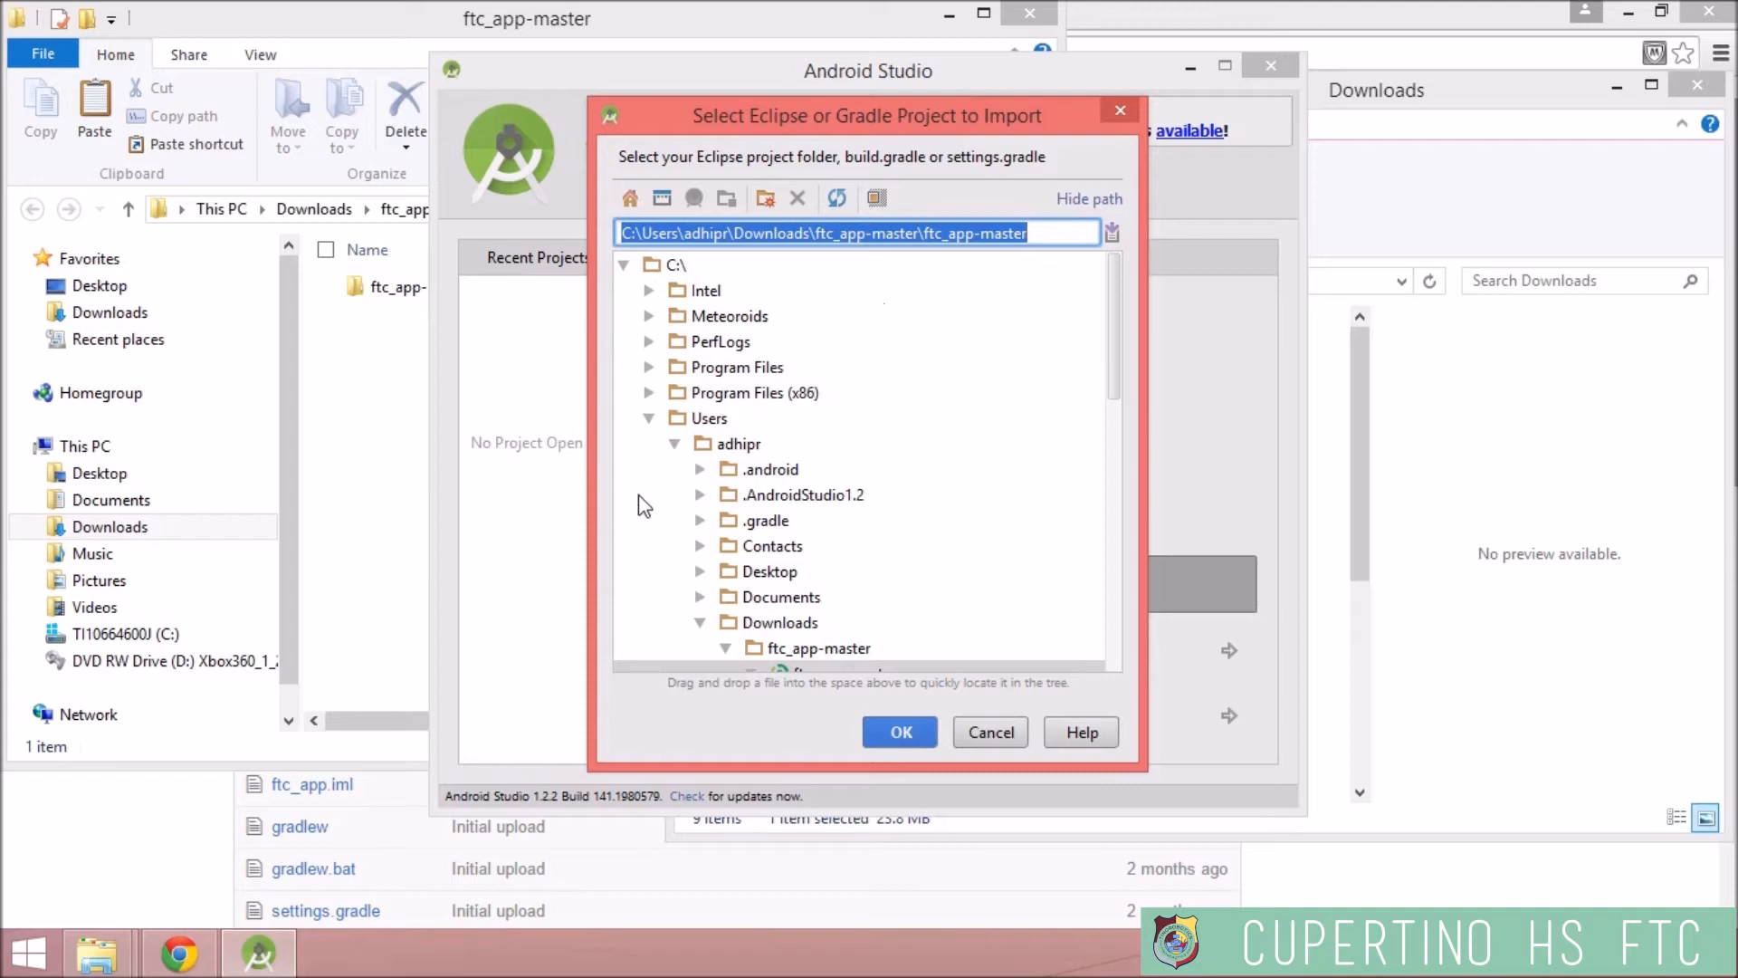
{"action": "mouse_move", "coordinate": [687, 474]}
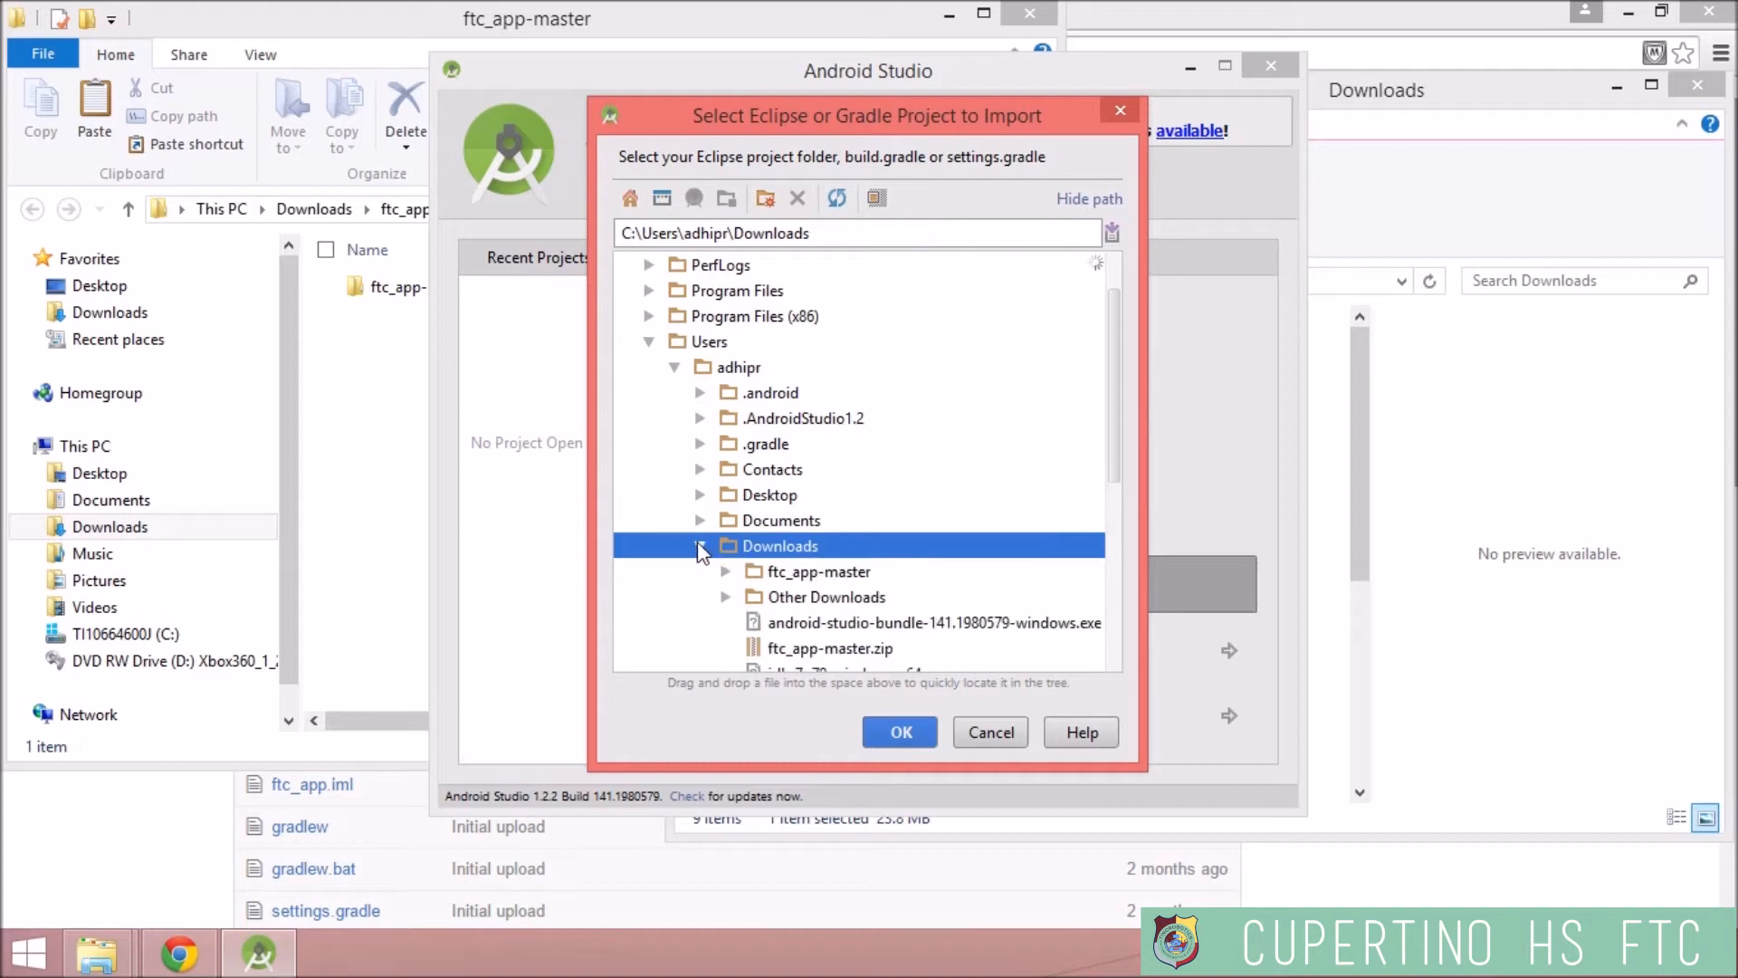
{"action": "left_click", "coordinate": [728, 570]}
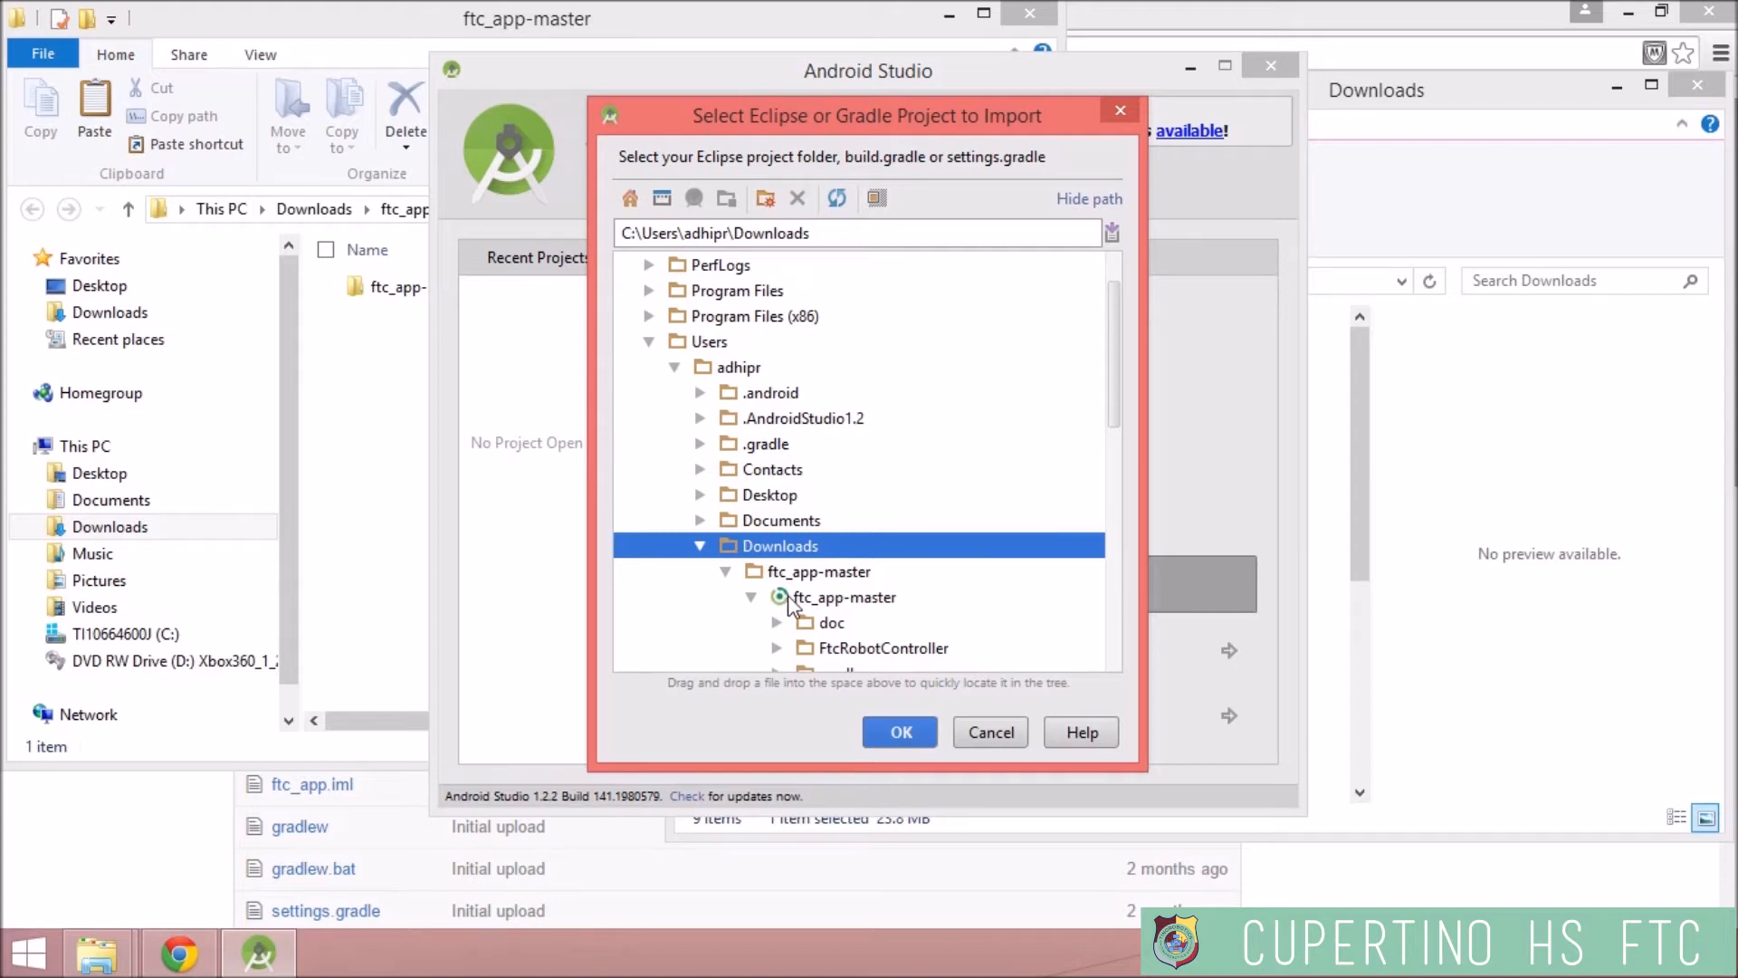
{"action": "mouse_move", "coordinate": [826, 607]}
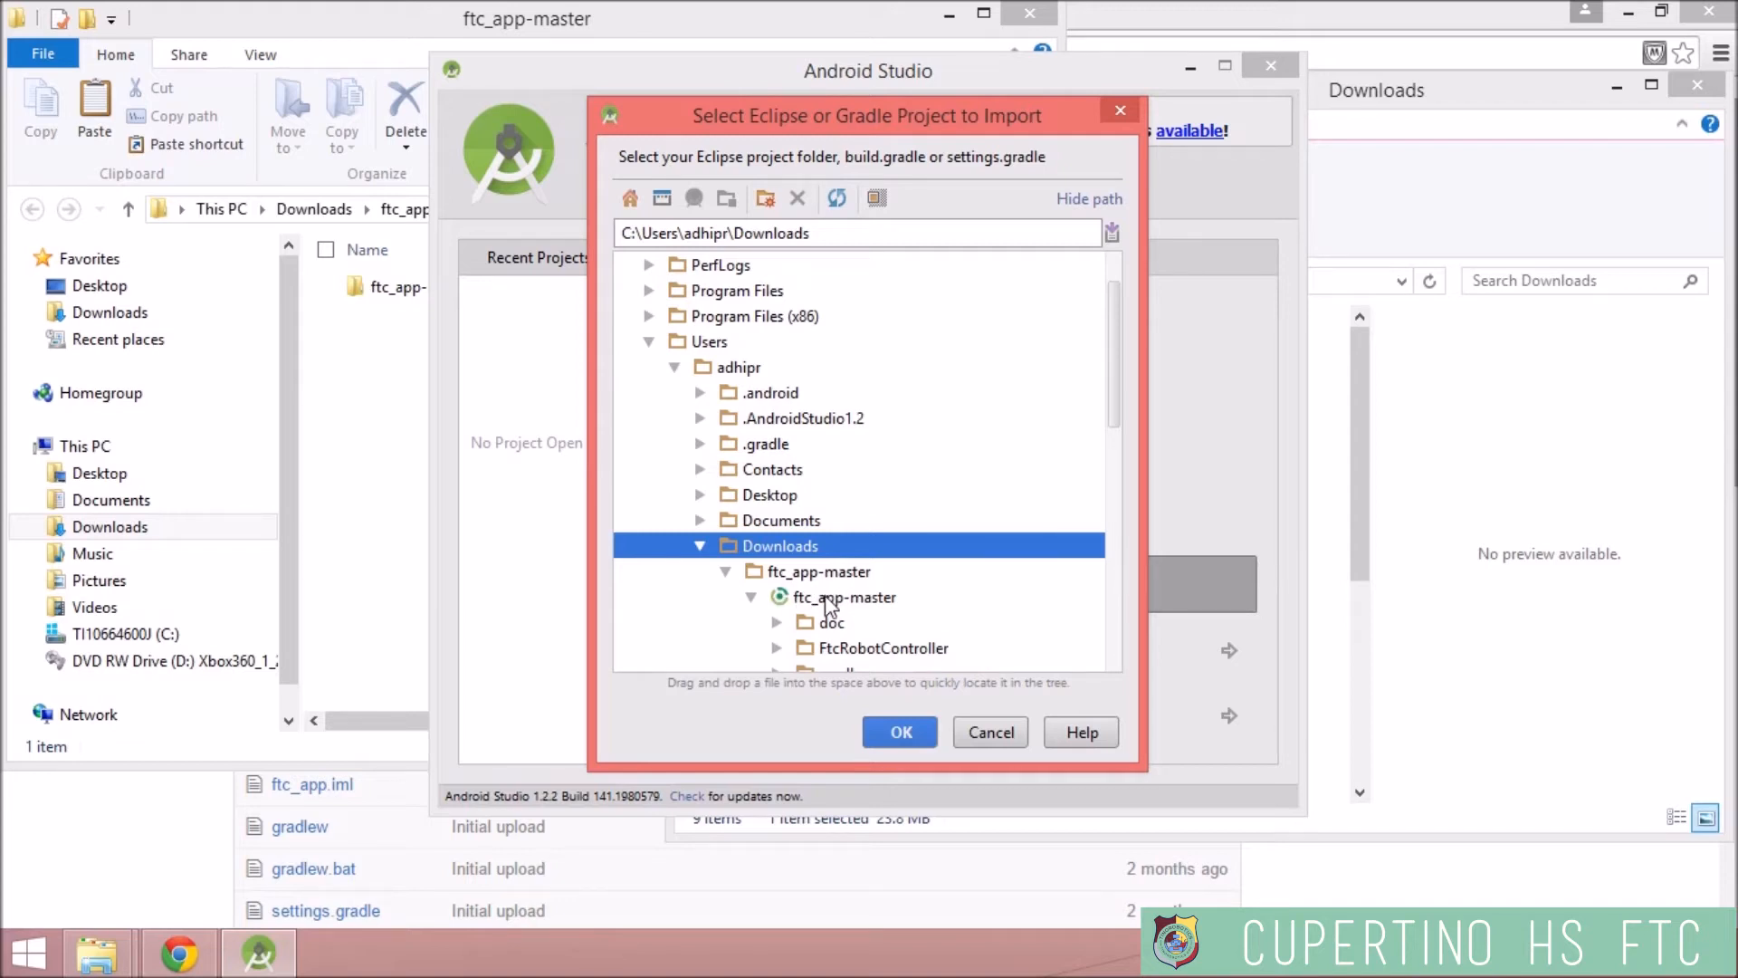
{"action": "left_click", "coordinate": [845, 596]}
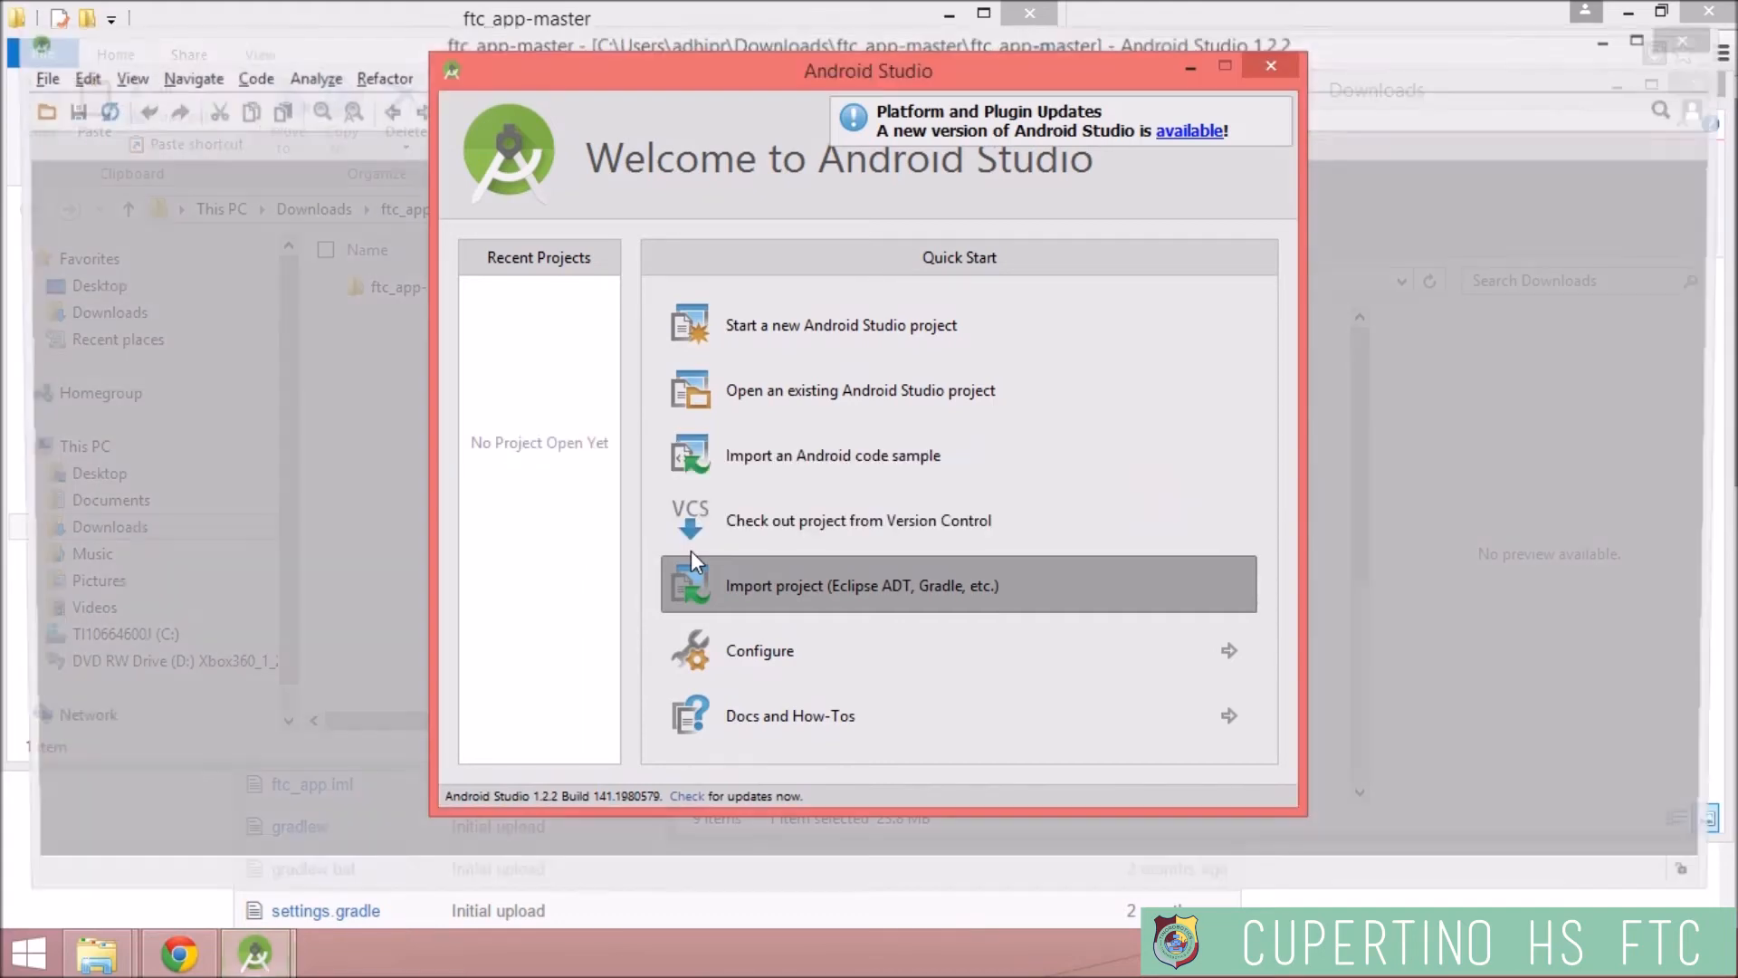
- Let the ftc_app-master project load and close the Tip of the Day dialog
{"action": "left_click", "coordinate": [862, 585]}
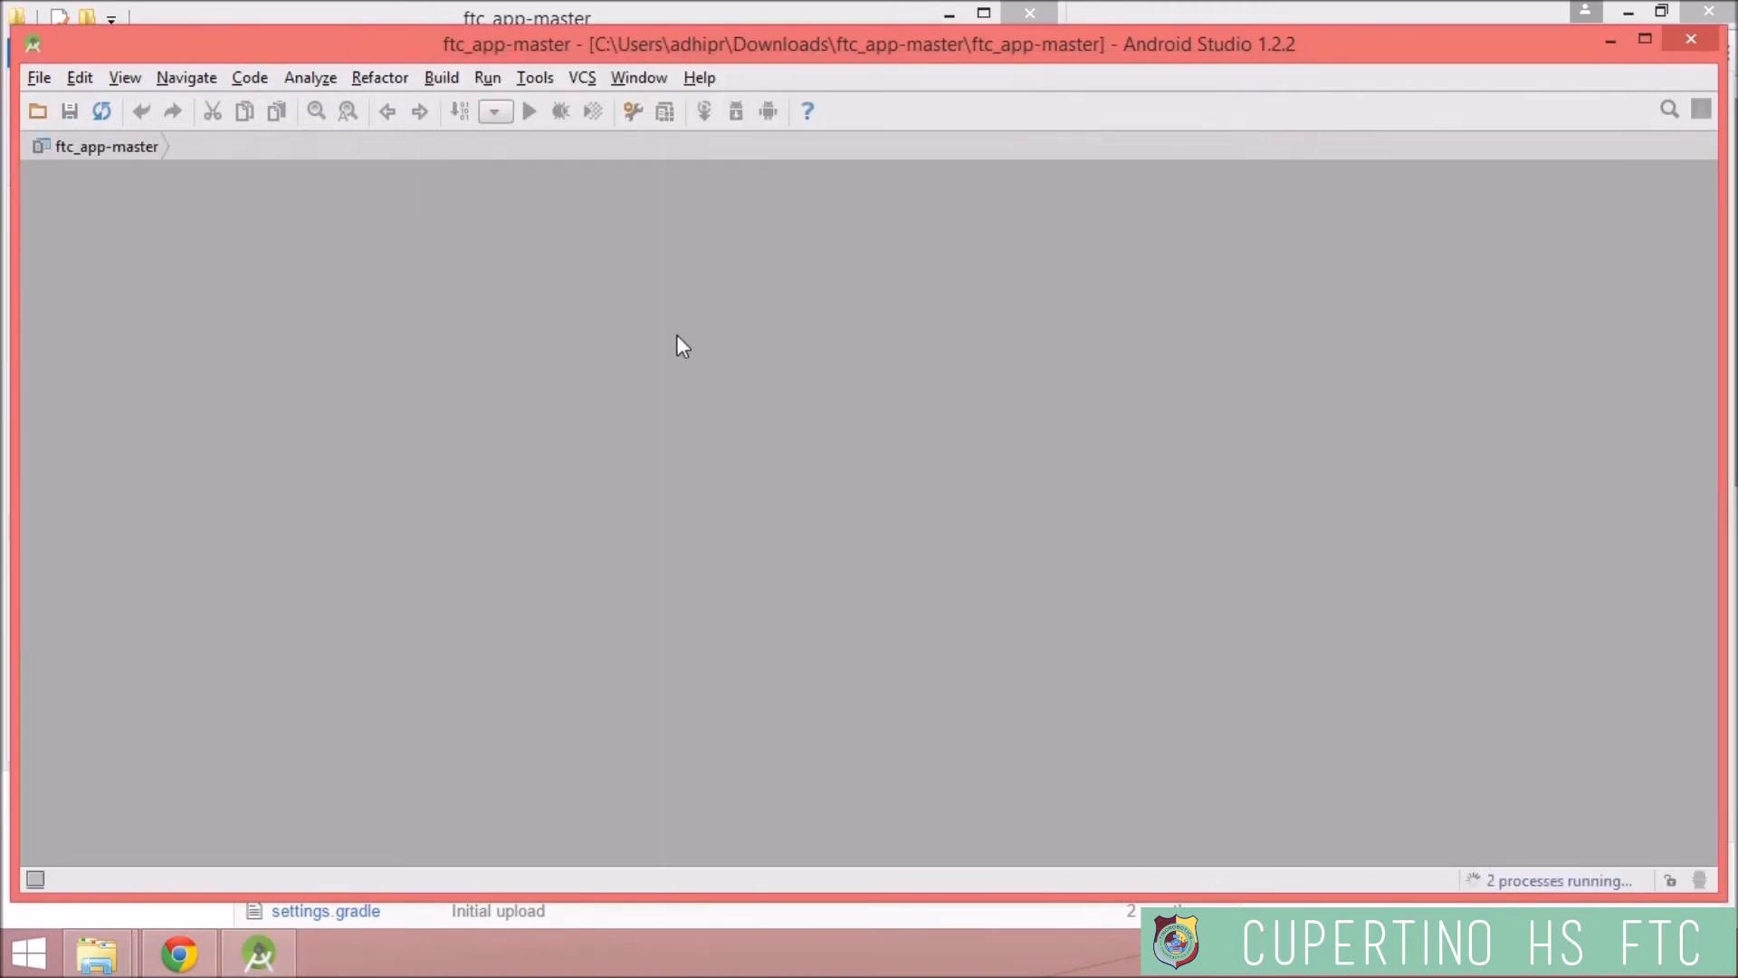
{"action": "mouse_move", "coordinate": [664, 225]}
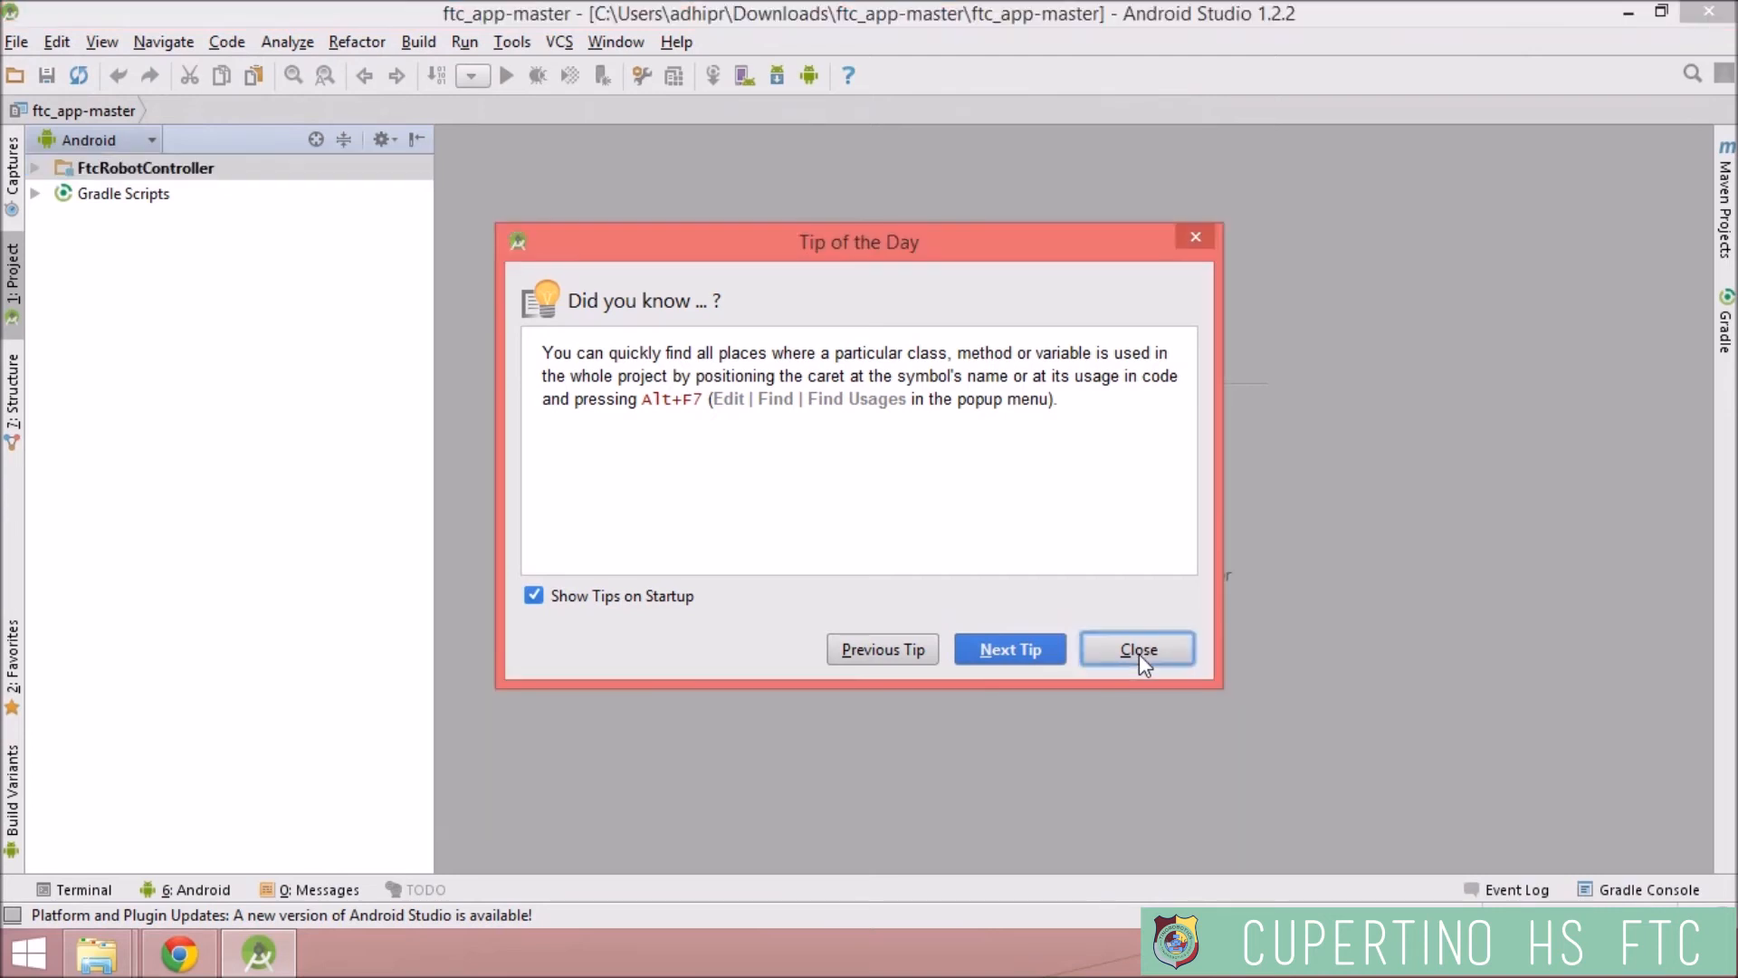
{"action": "left_click", "coordinate": [1137, 648]}
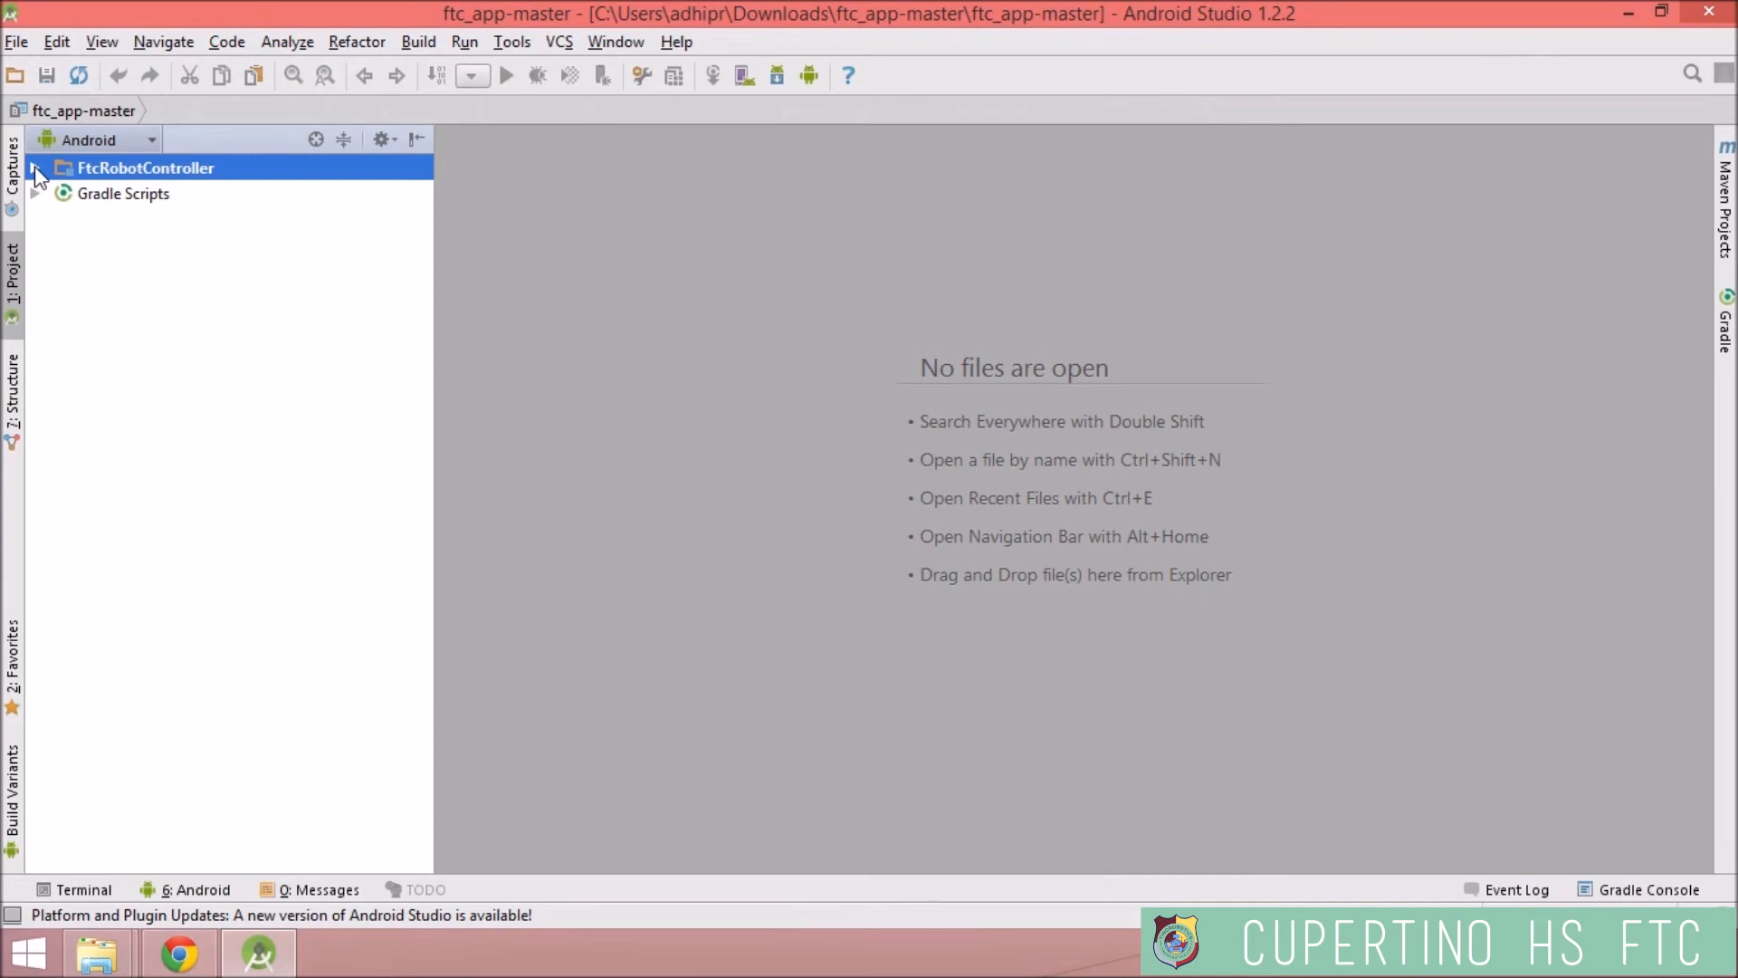
- Expand FtcRobotController and its java folder to list the com.qualcomm.ftcrobotcontroller classes
{"action": "left_click", "coordinate": [37, 167]}
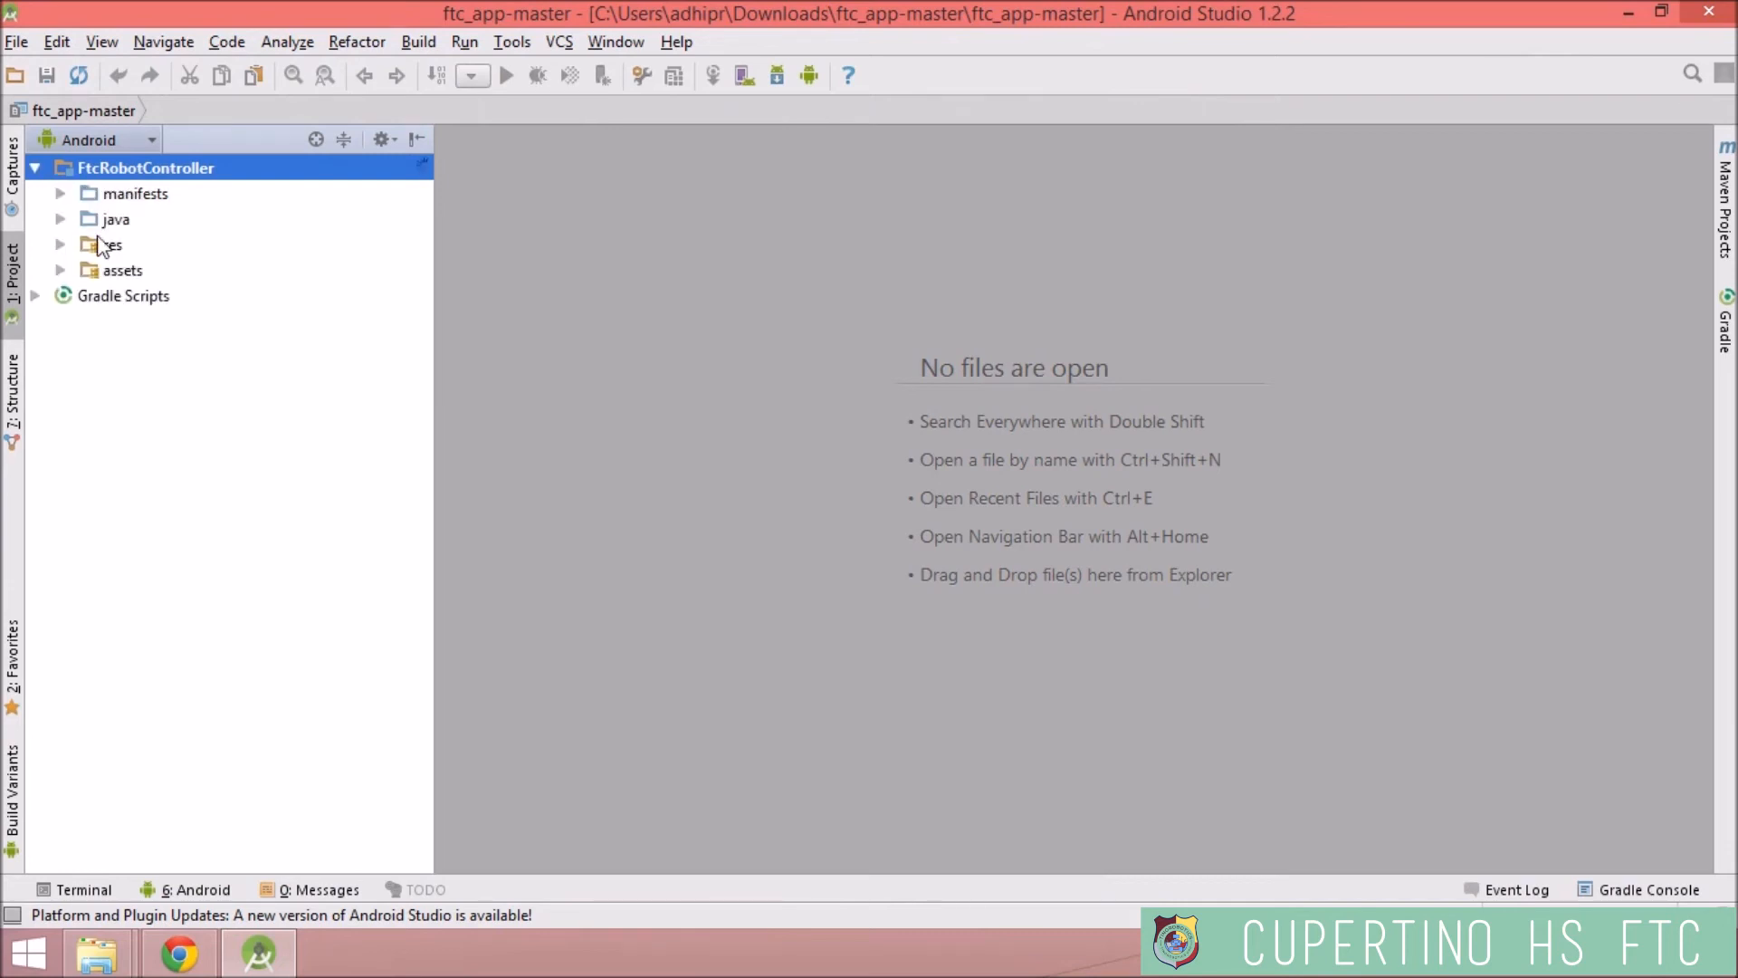
{"action": "left_click", "coordinate": [116, 219]}
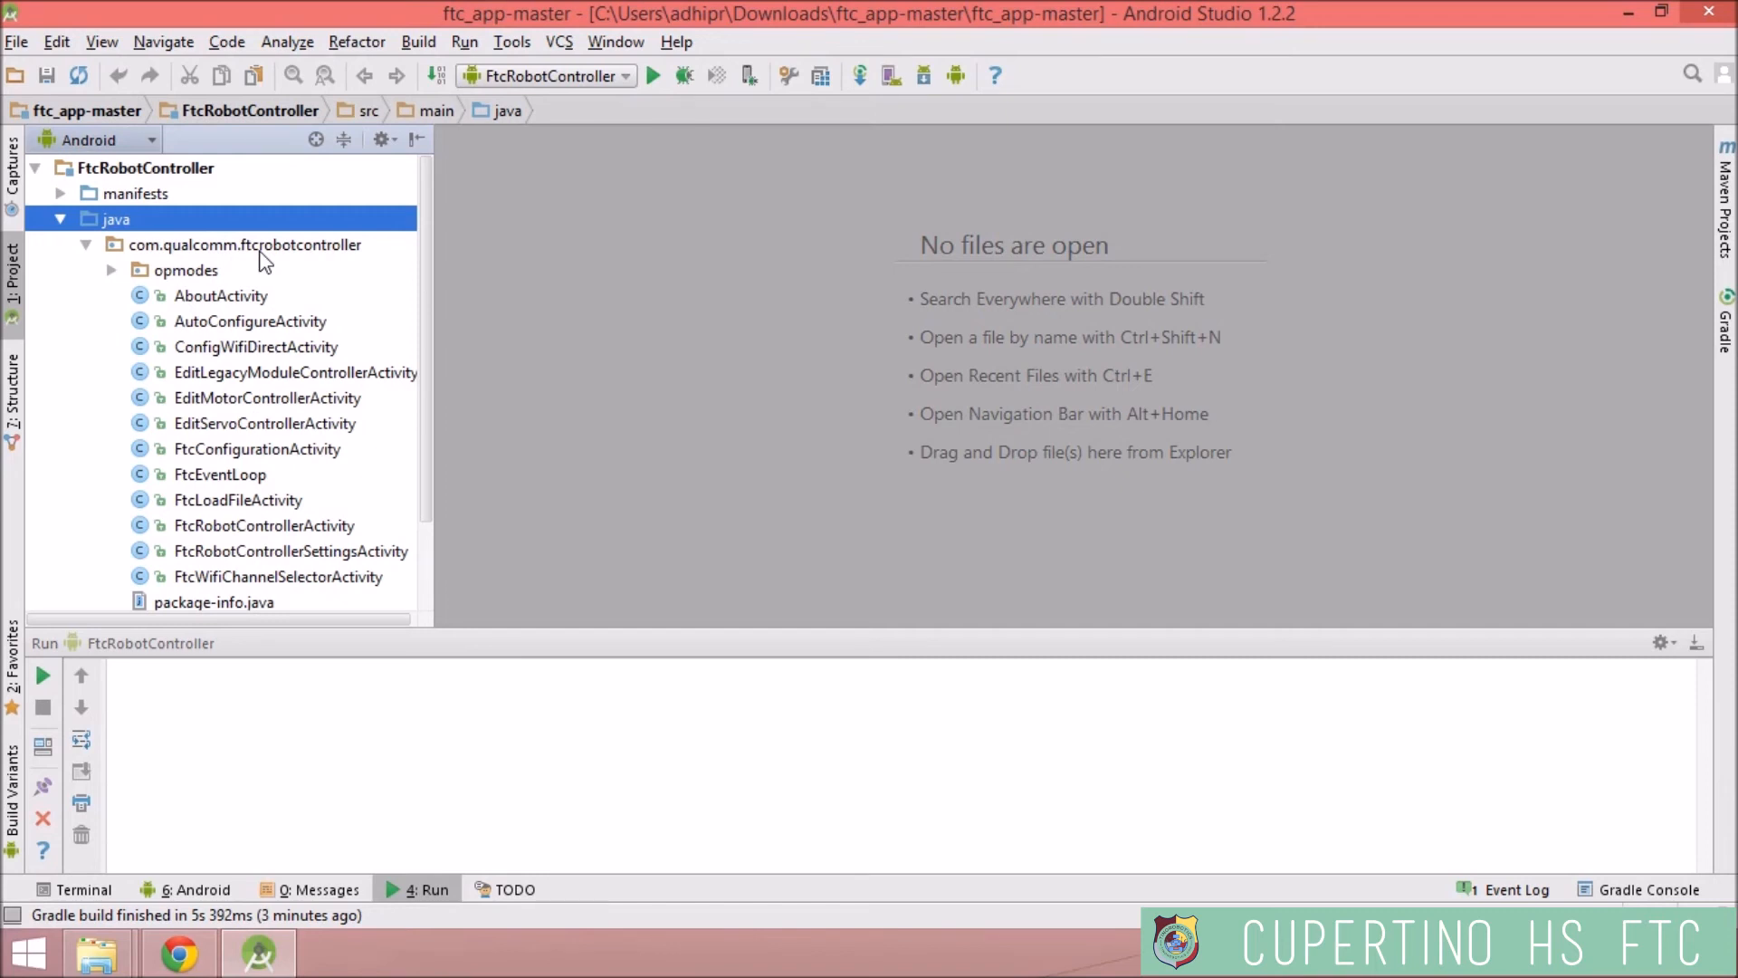
{"action": "mouse_move", "coordinate": [455, 152]}
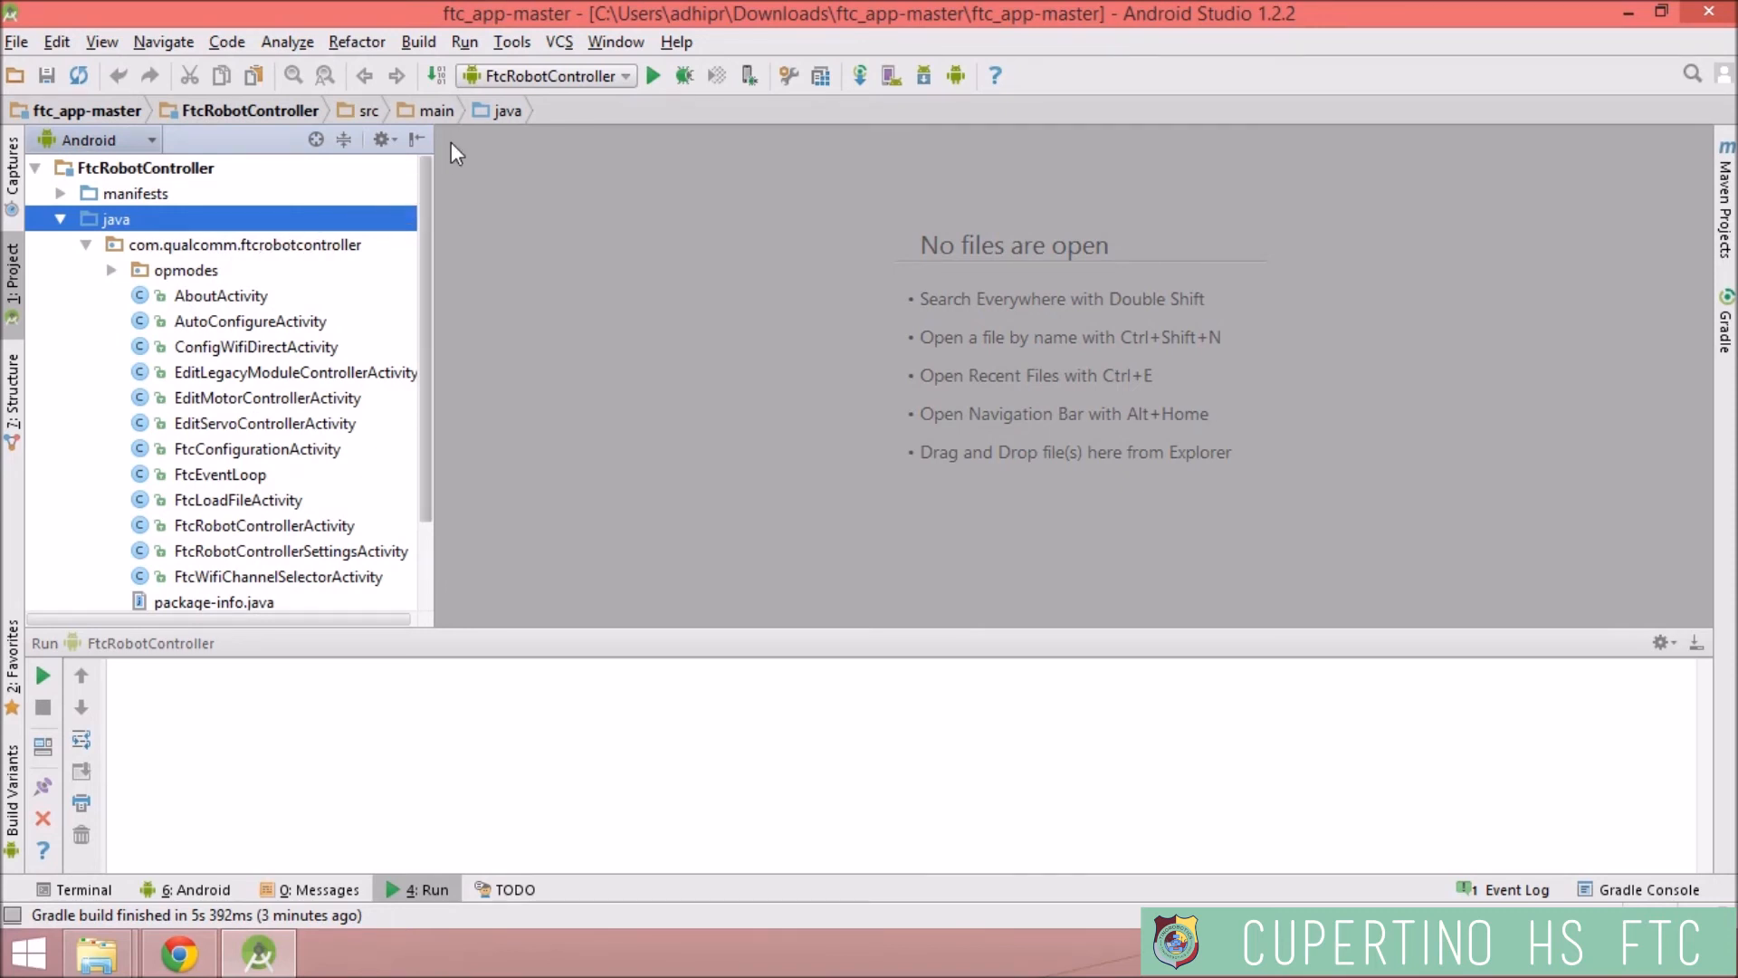
- Run FtcRobotController, installing and launching it on the connected ZTE N9130 phone
{"action": "left_click", "coordinate": [465, 42]}
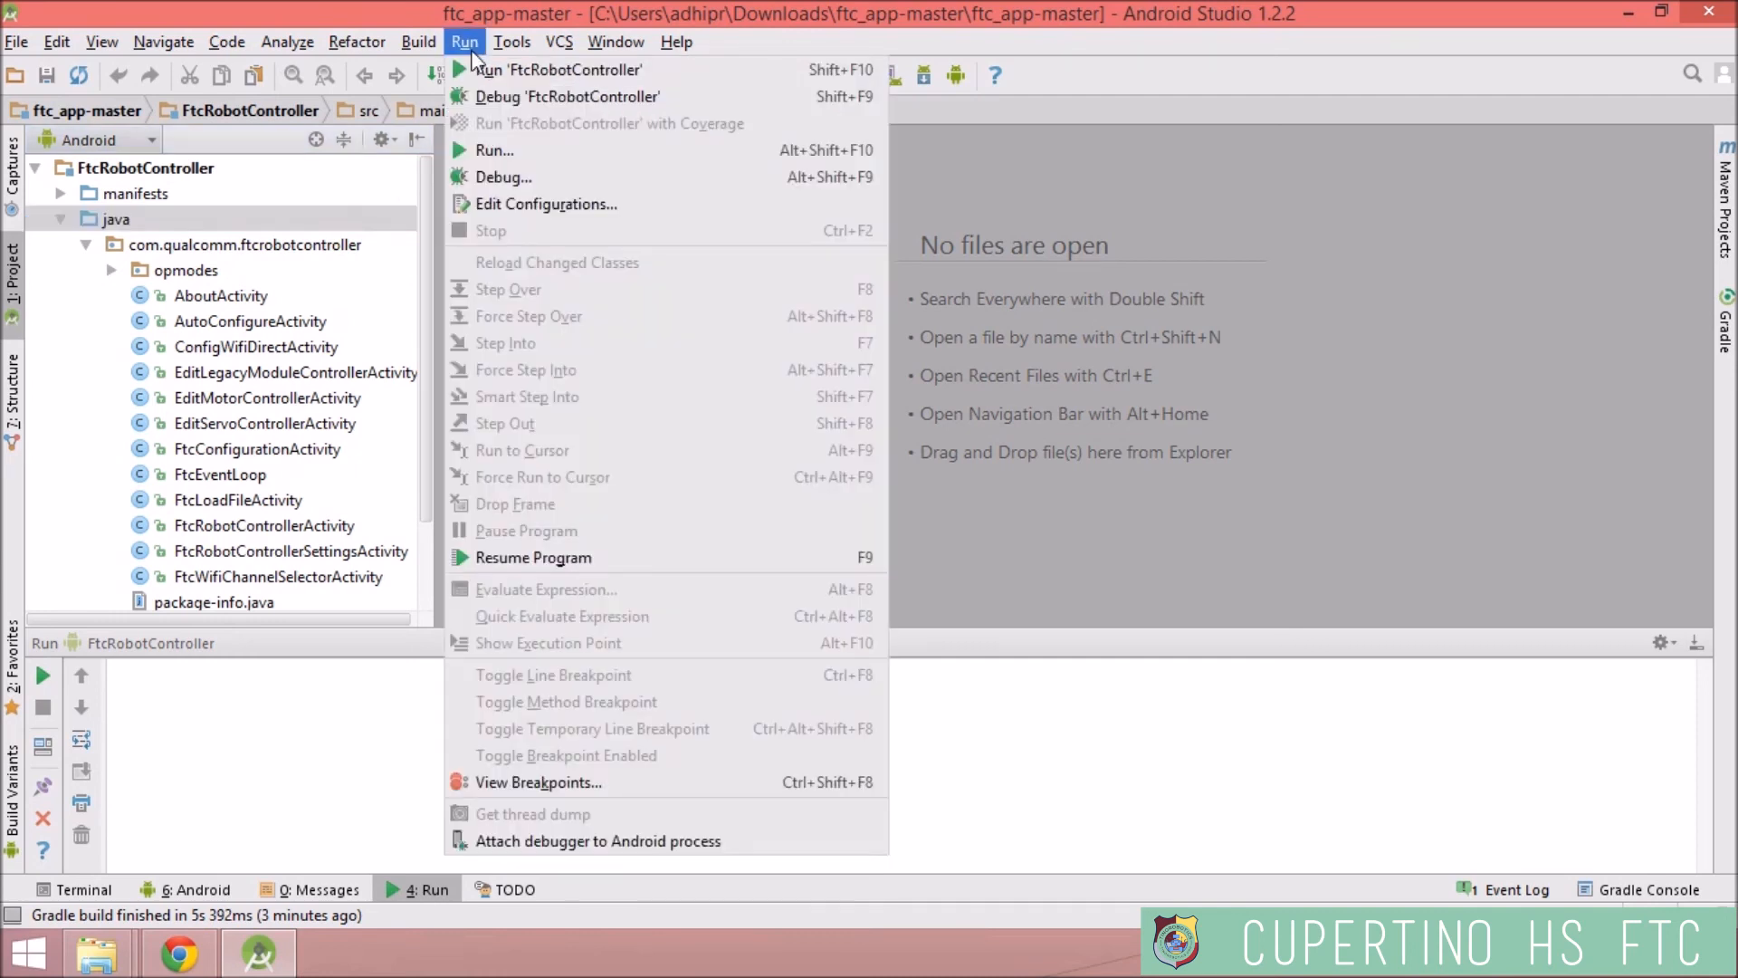
{"action": "left_click", "coordinate": [562, 70]}
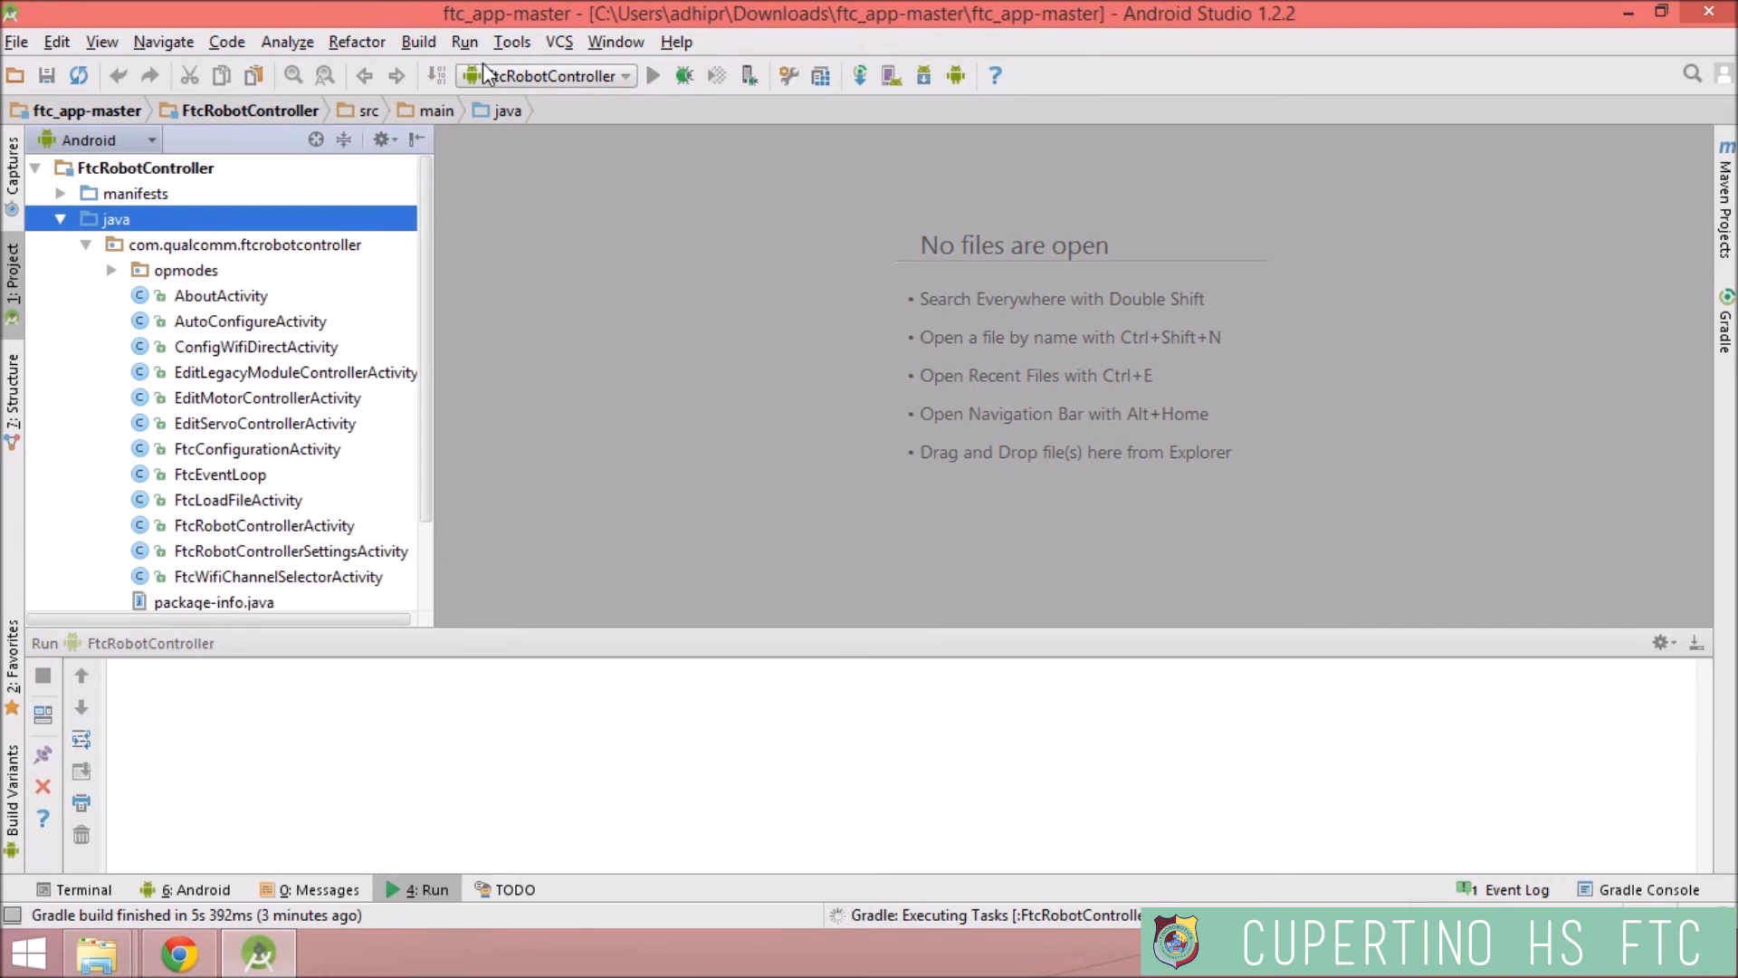
{"action": "left_click", "coordinate": [653, 76]}
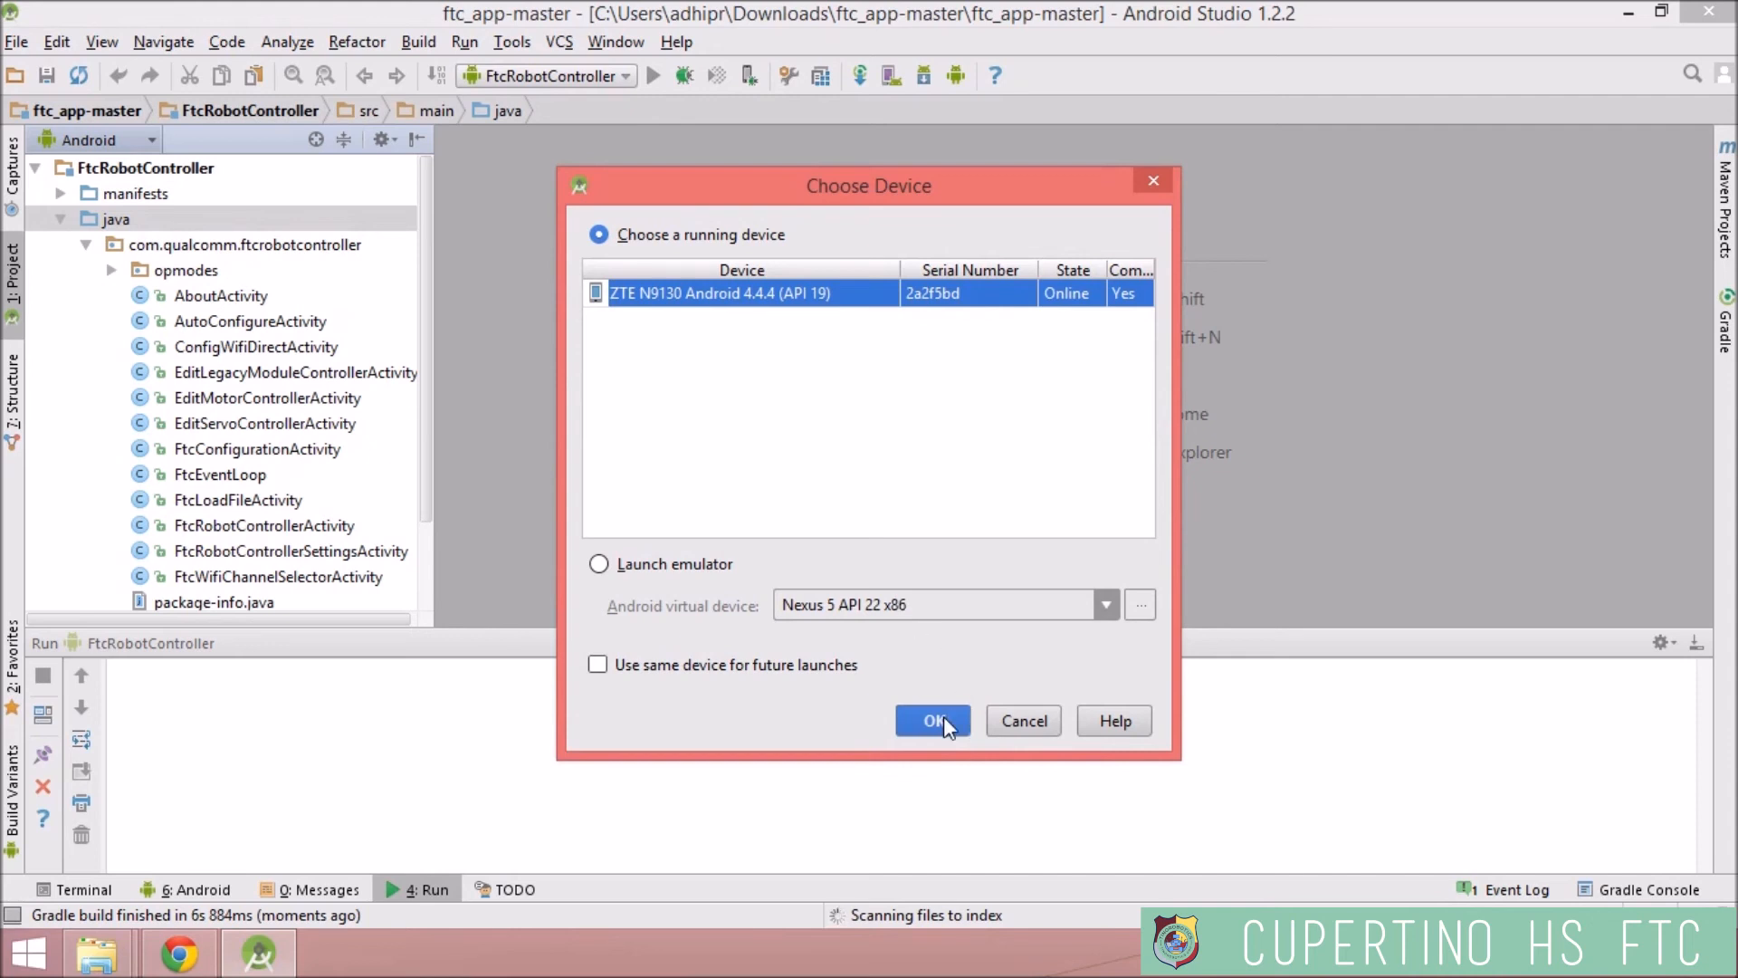
{"action": "left_click", "coordinate": [932, 720]}
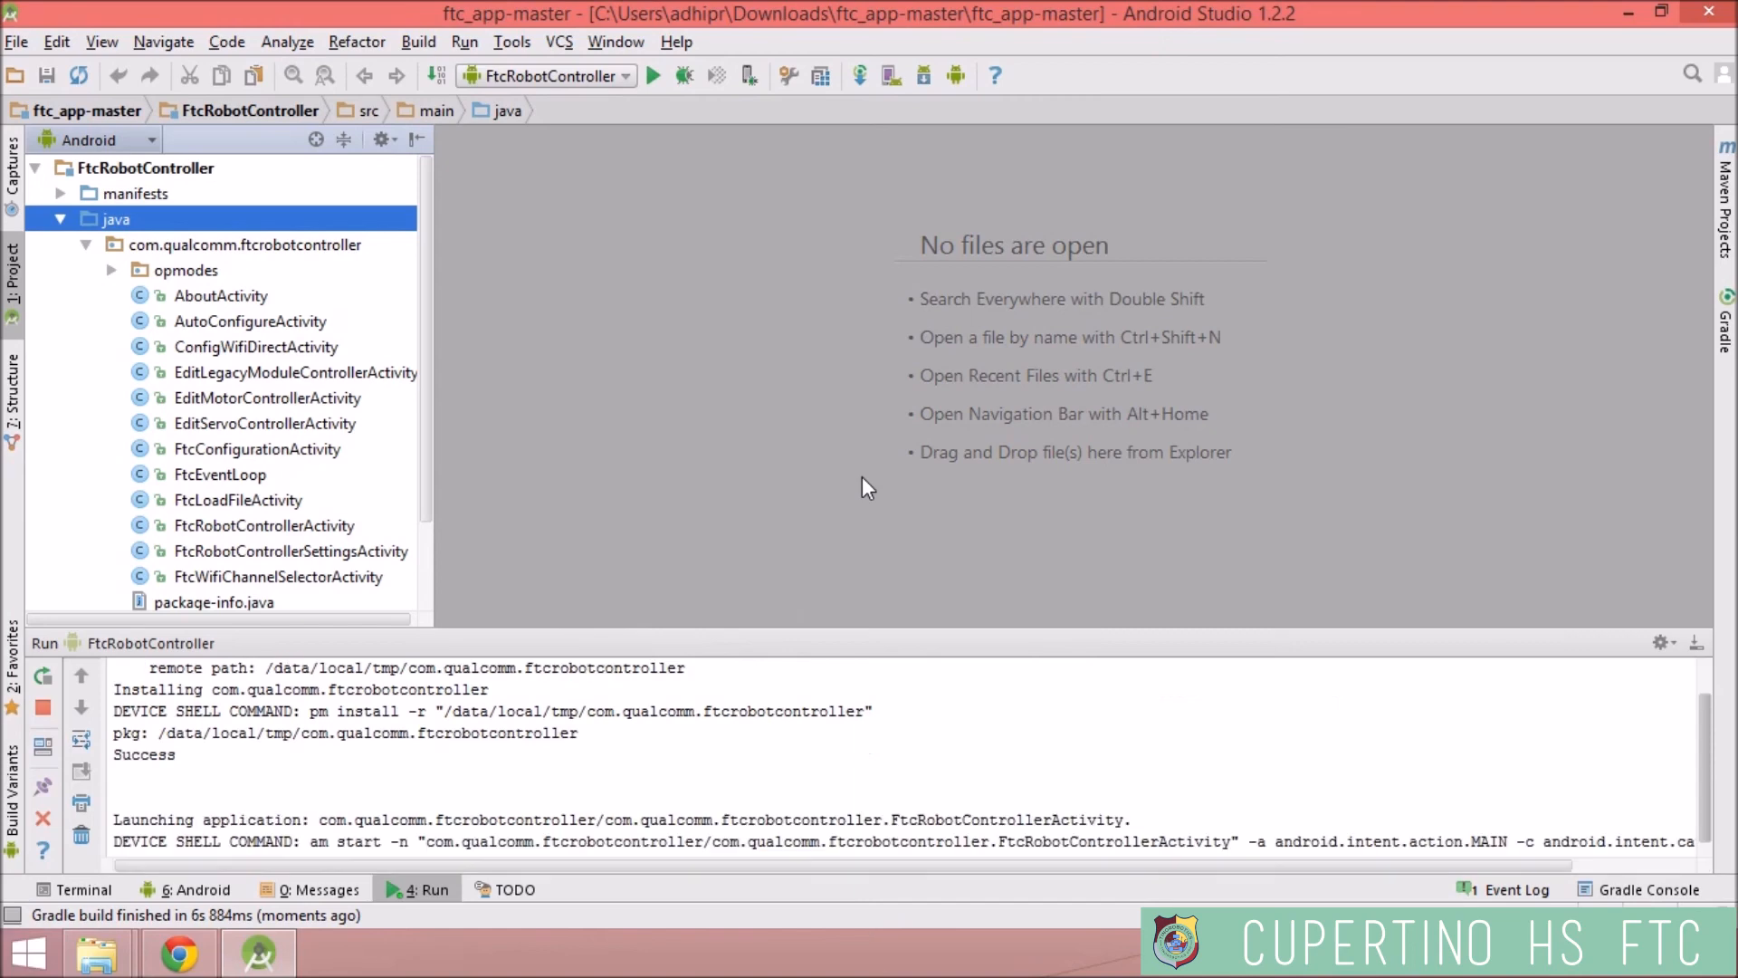
{"action": "left_click", "coordinate": [197, 887]}
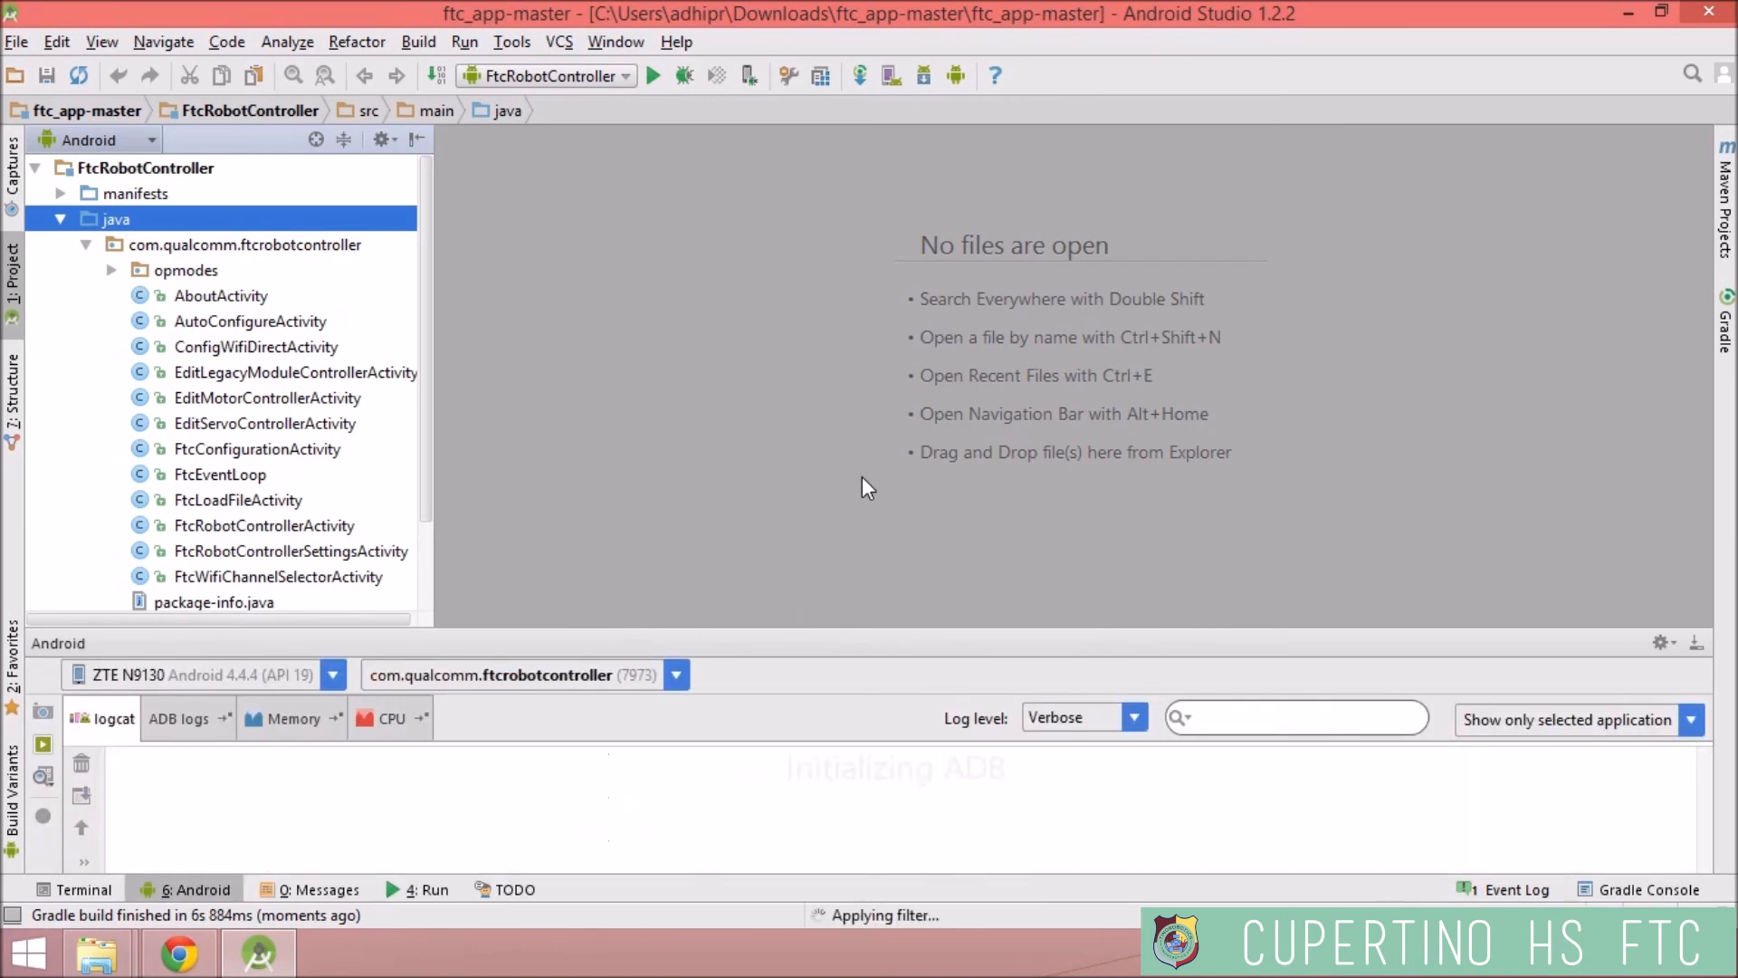